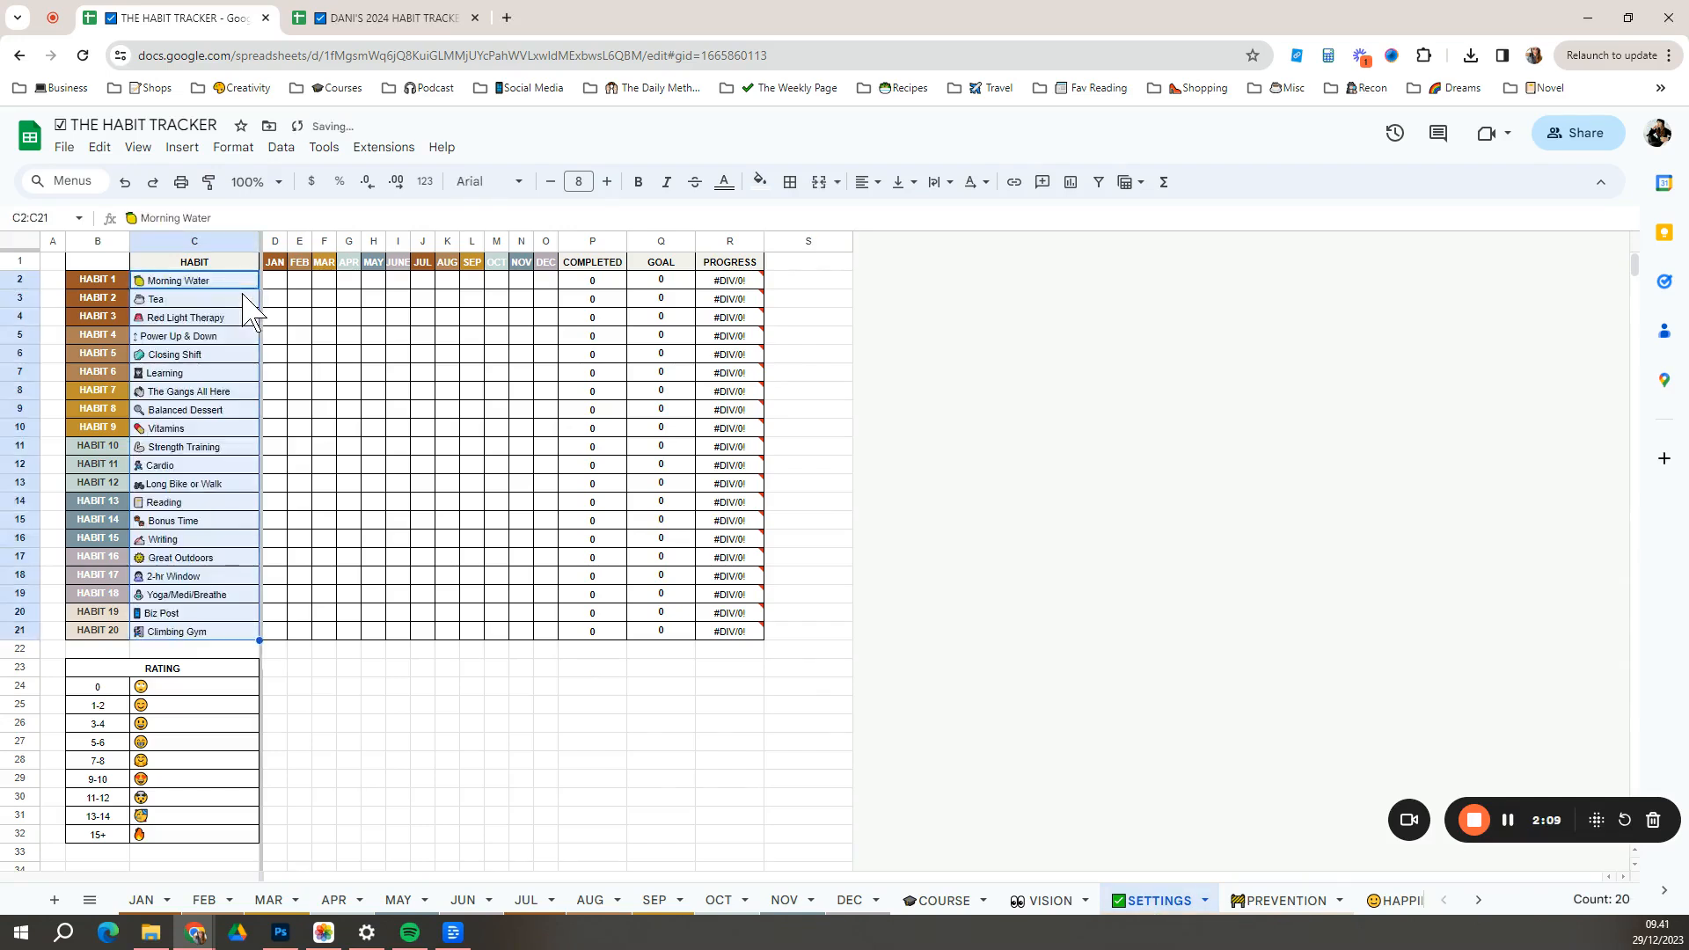
# - Paste the monthly goal numbers into D2:O21 on the SETTINGS sheet for all twenty habits
pyautogui.click(591, 760)
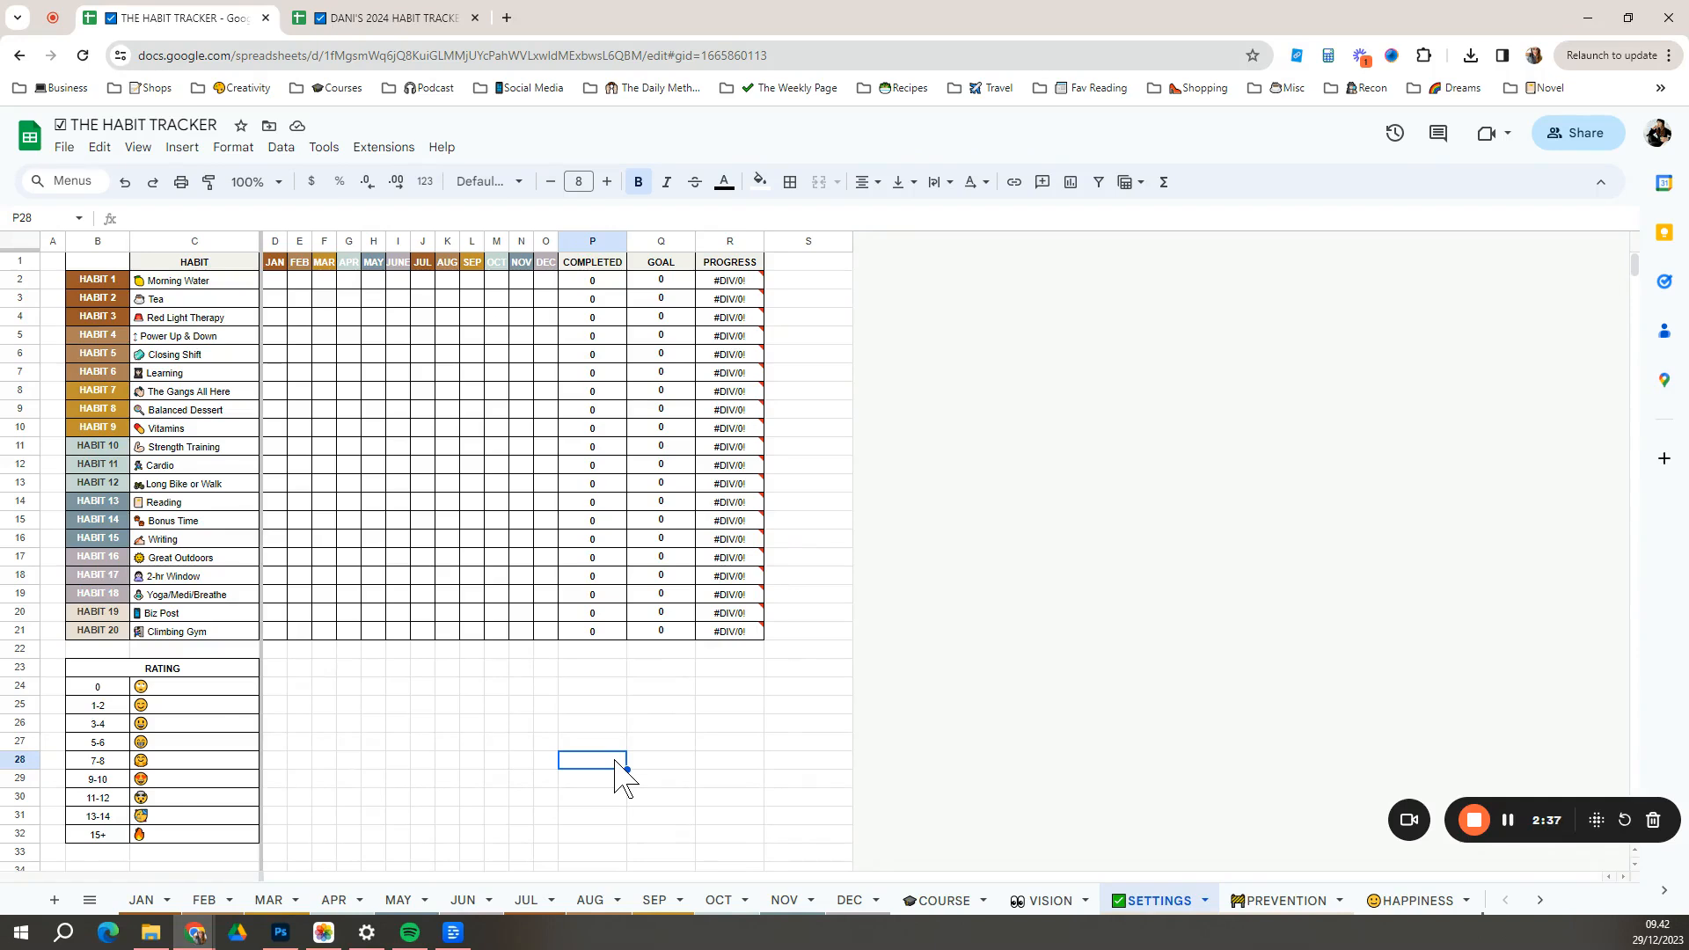
pyautogui.moveTo(324, 279)
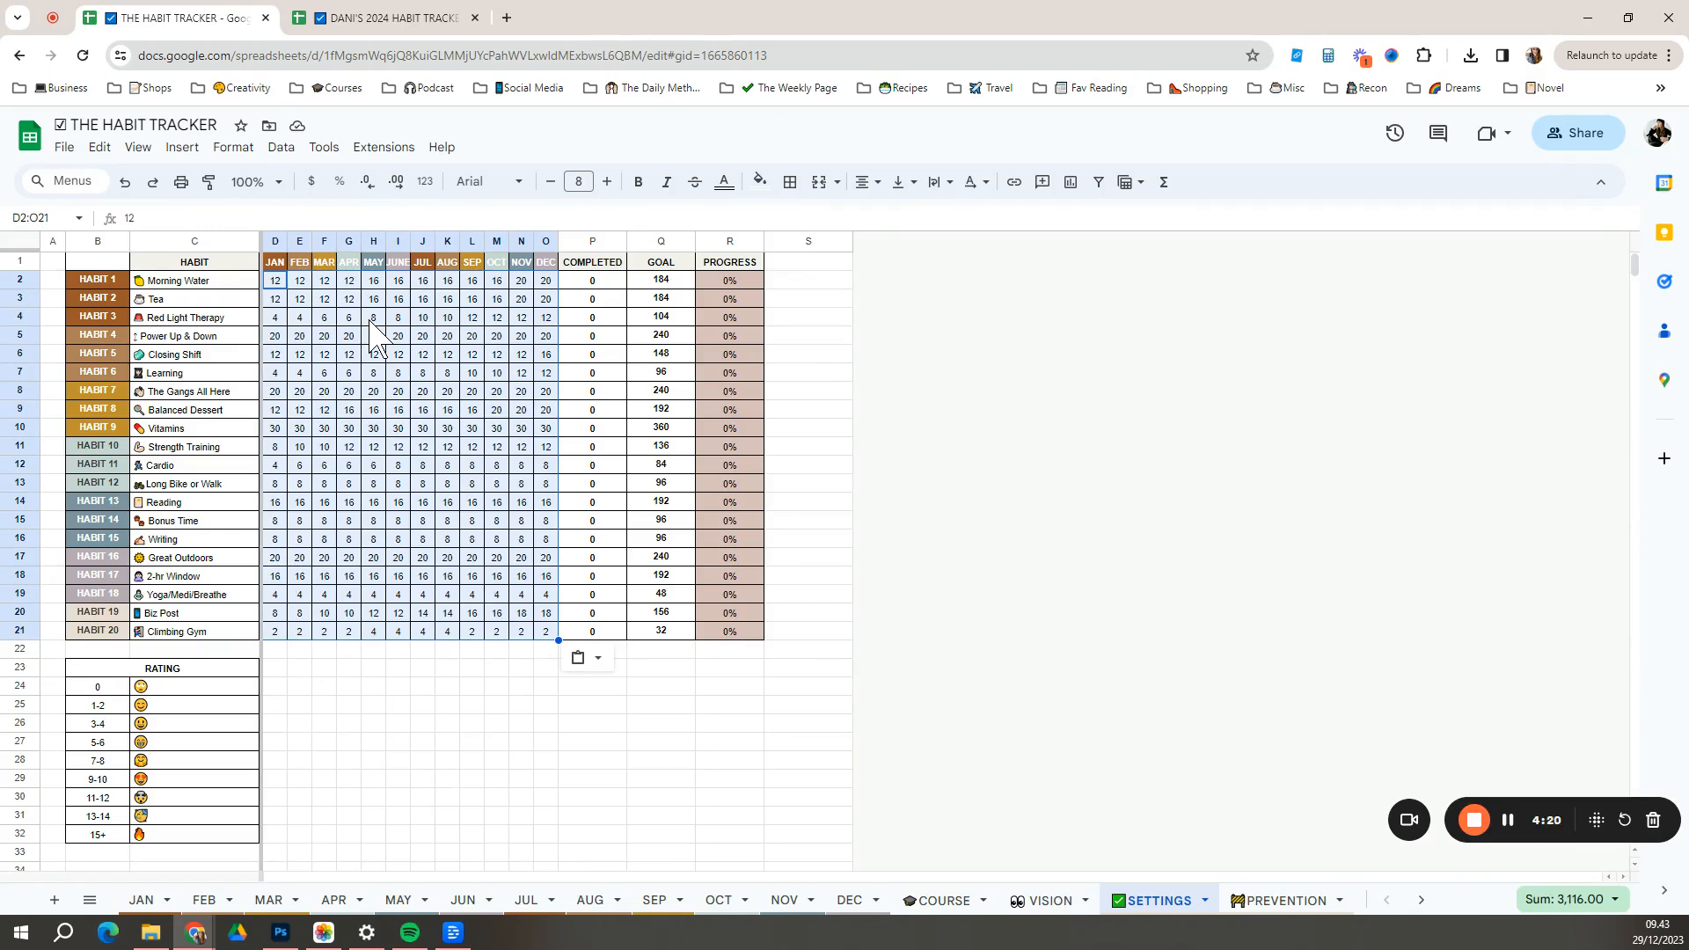
pyautogui.click(807, 797)
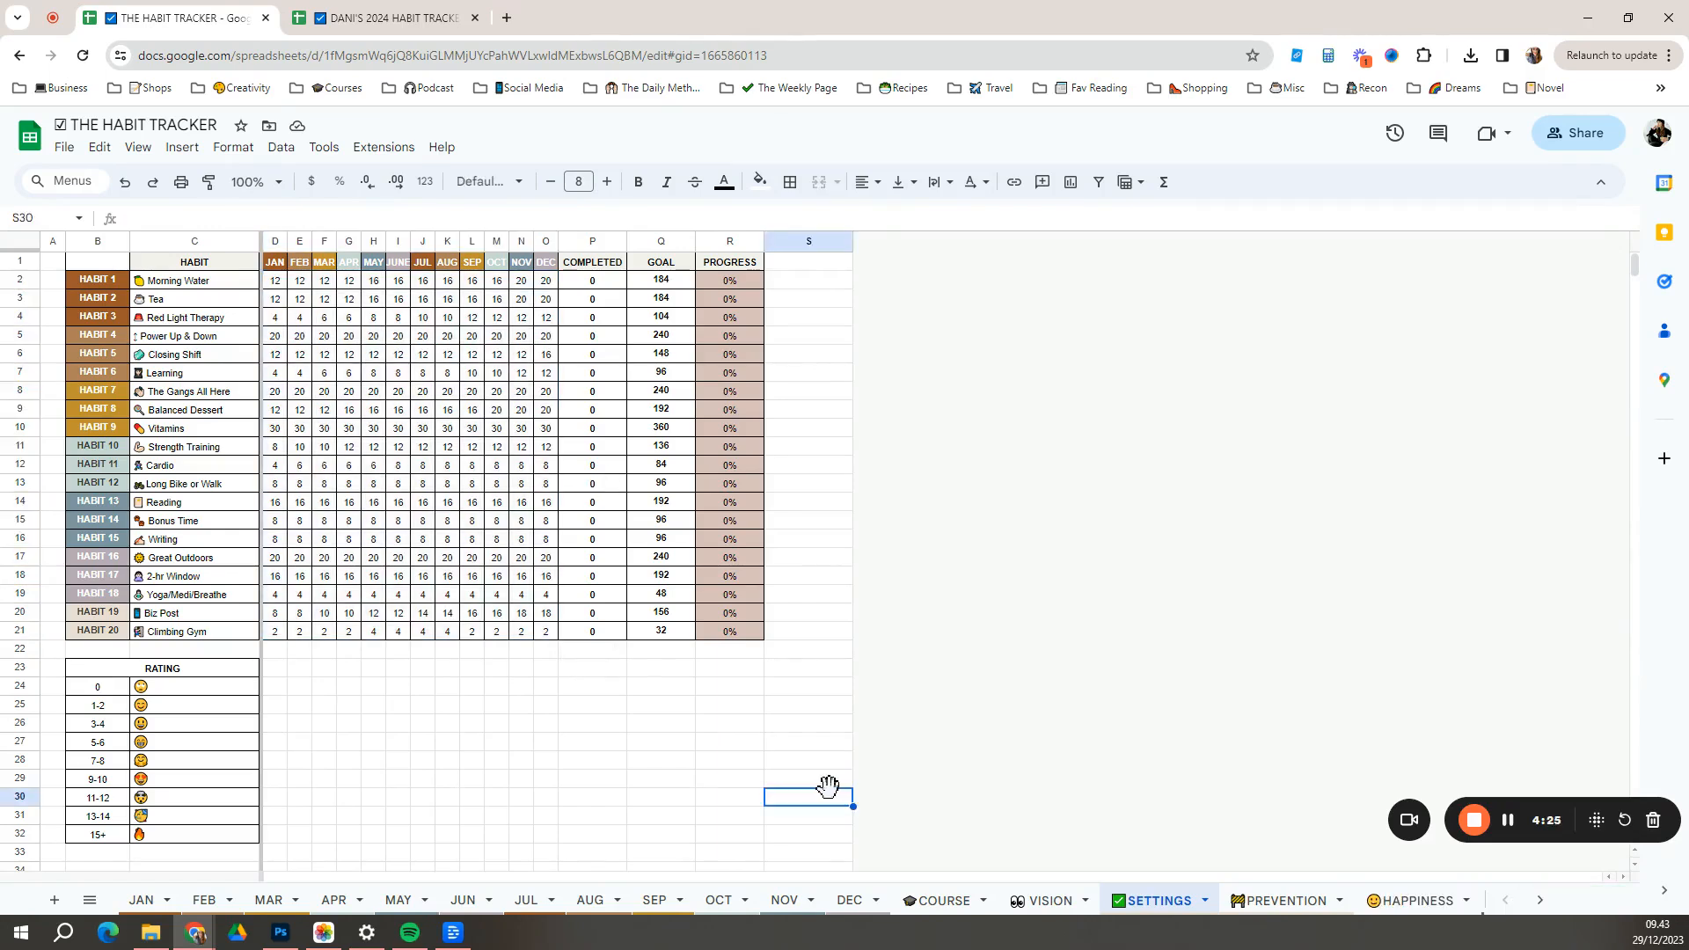
pyautogui.moveTo(832, 808)
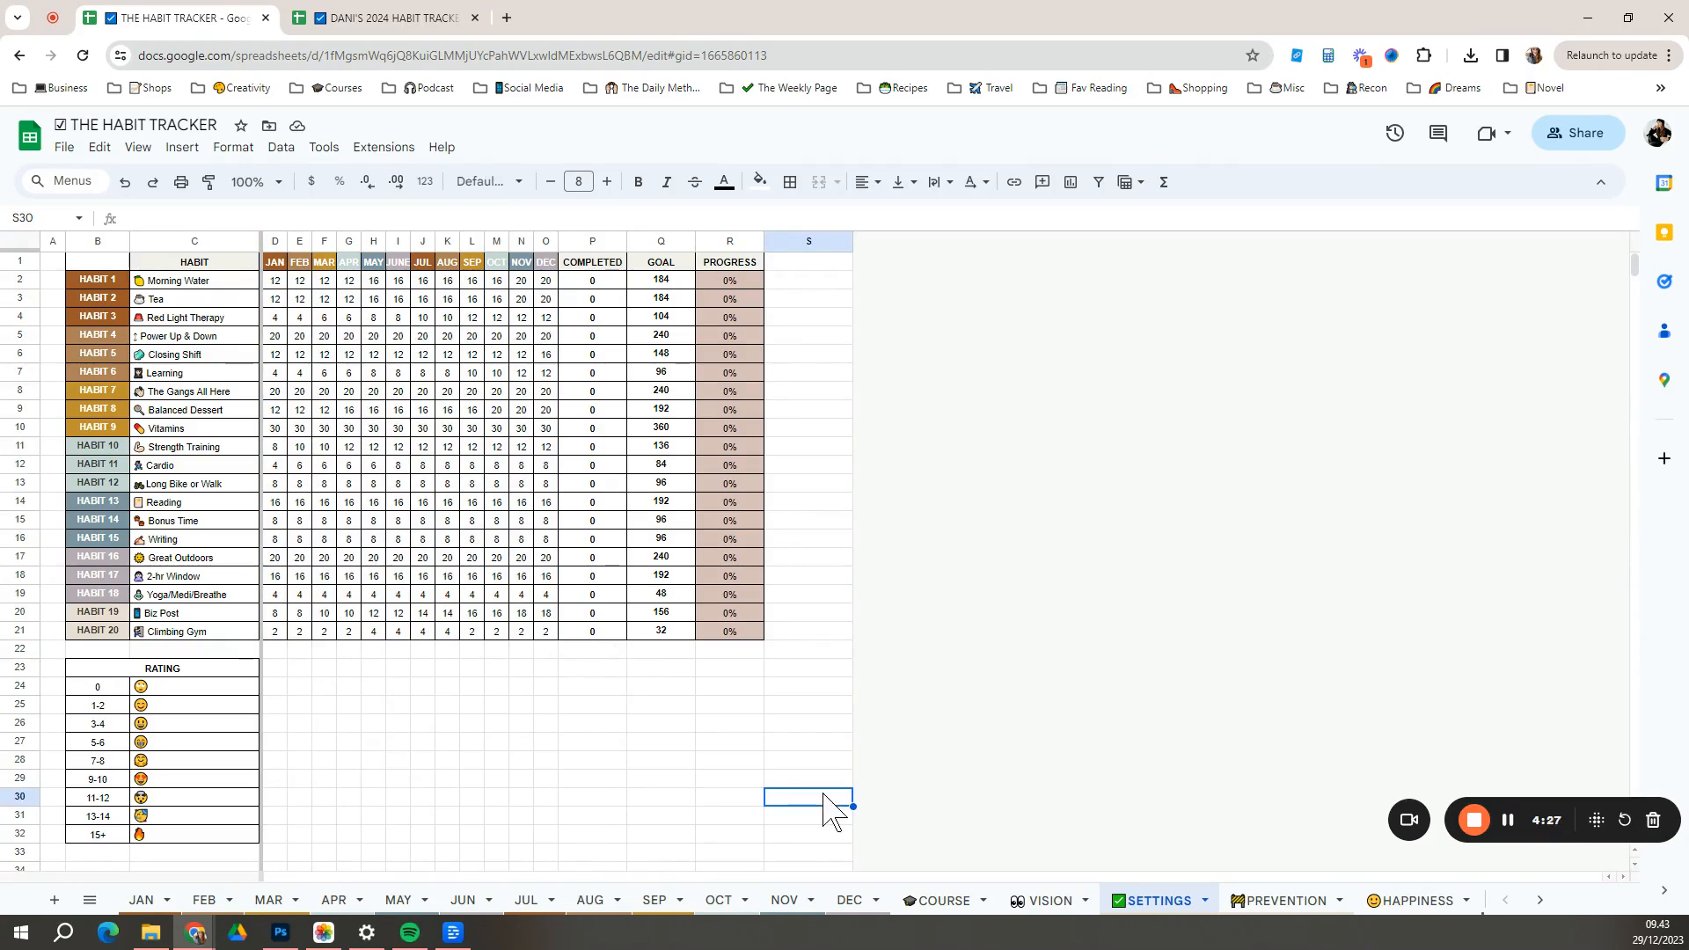
pyautogui.moveTo(700, 771)
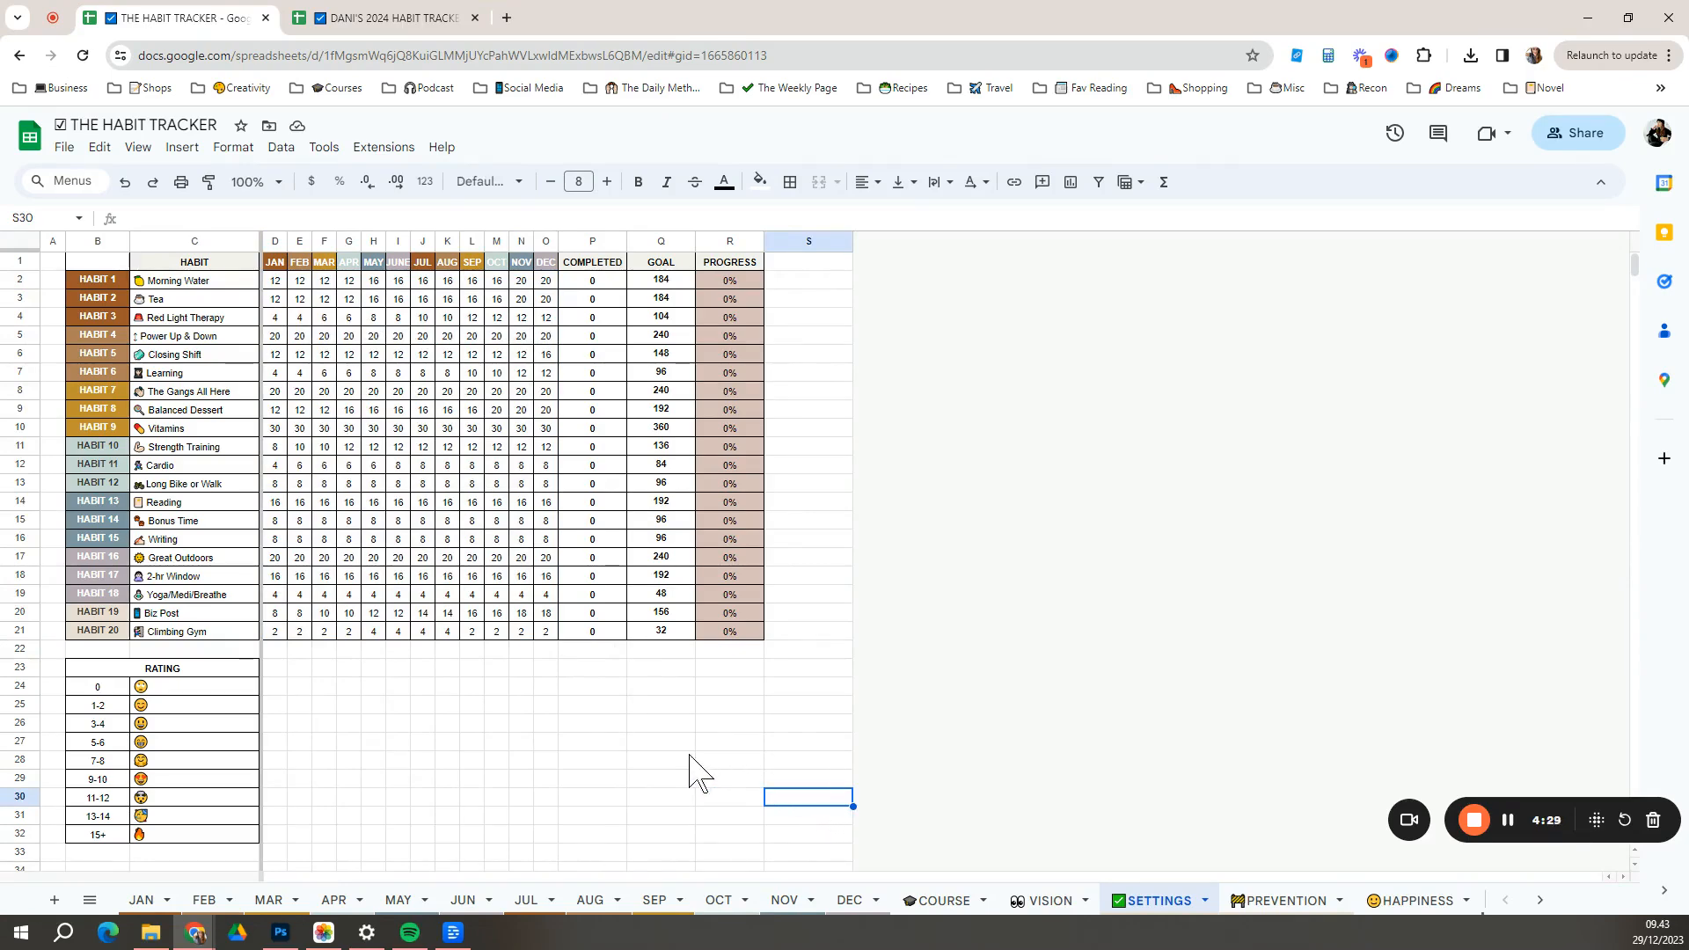
# - Review the JAN, FEB and MAR sheets' linked goals, returning to JAN with its 228 total
pyautogui.click(139, 899)
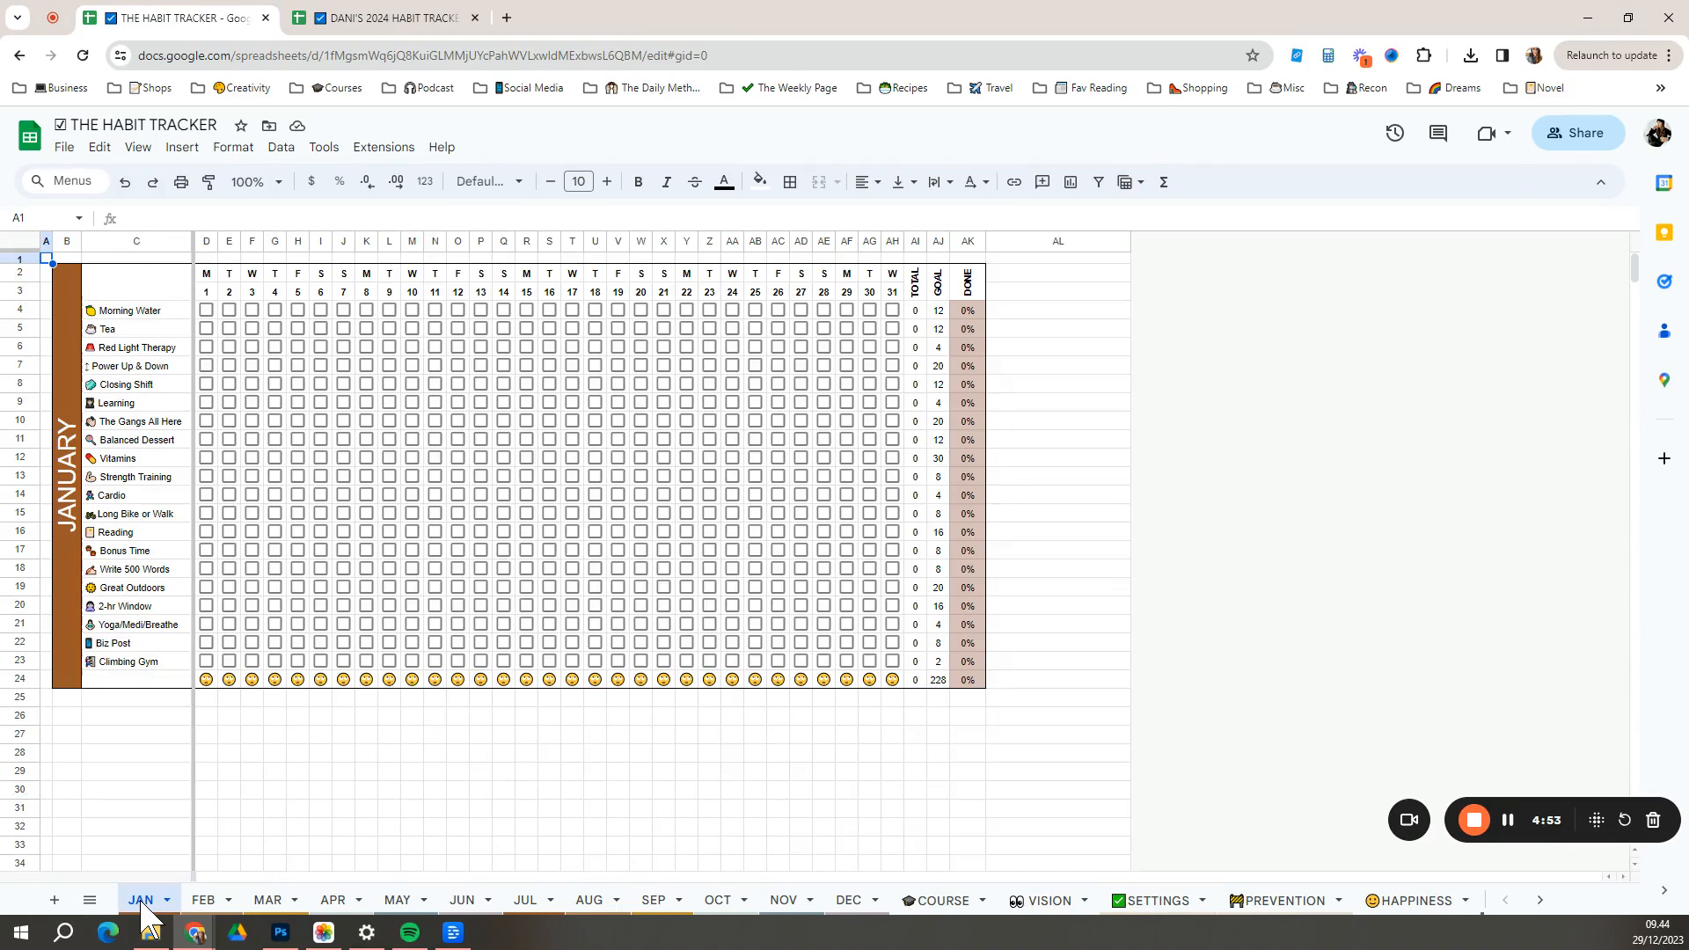
pyautogui.click(202, 899)
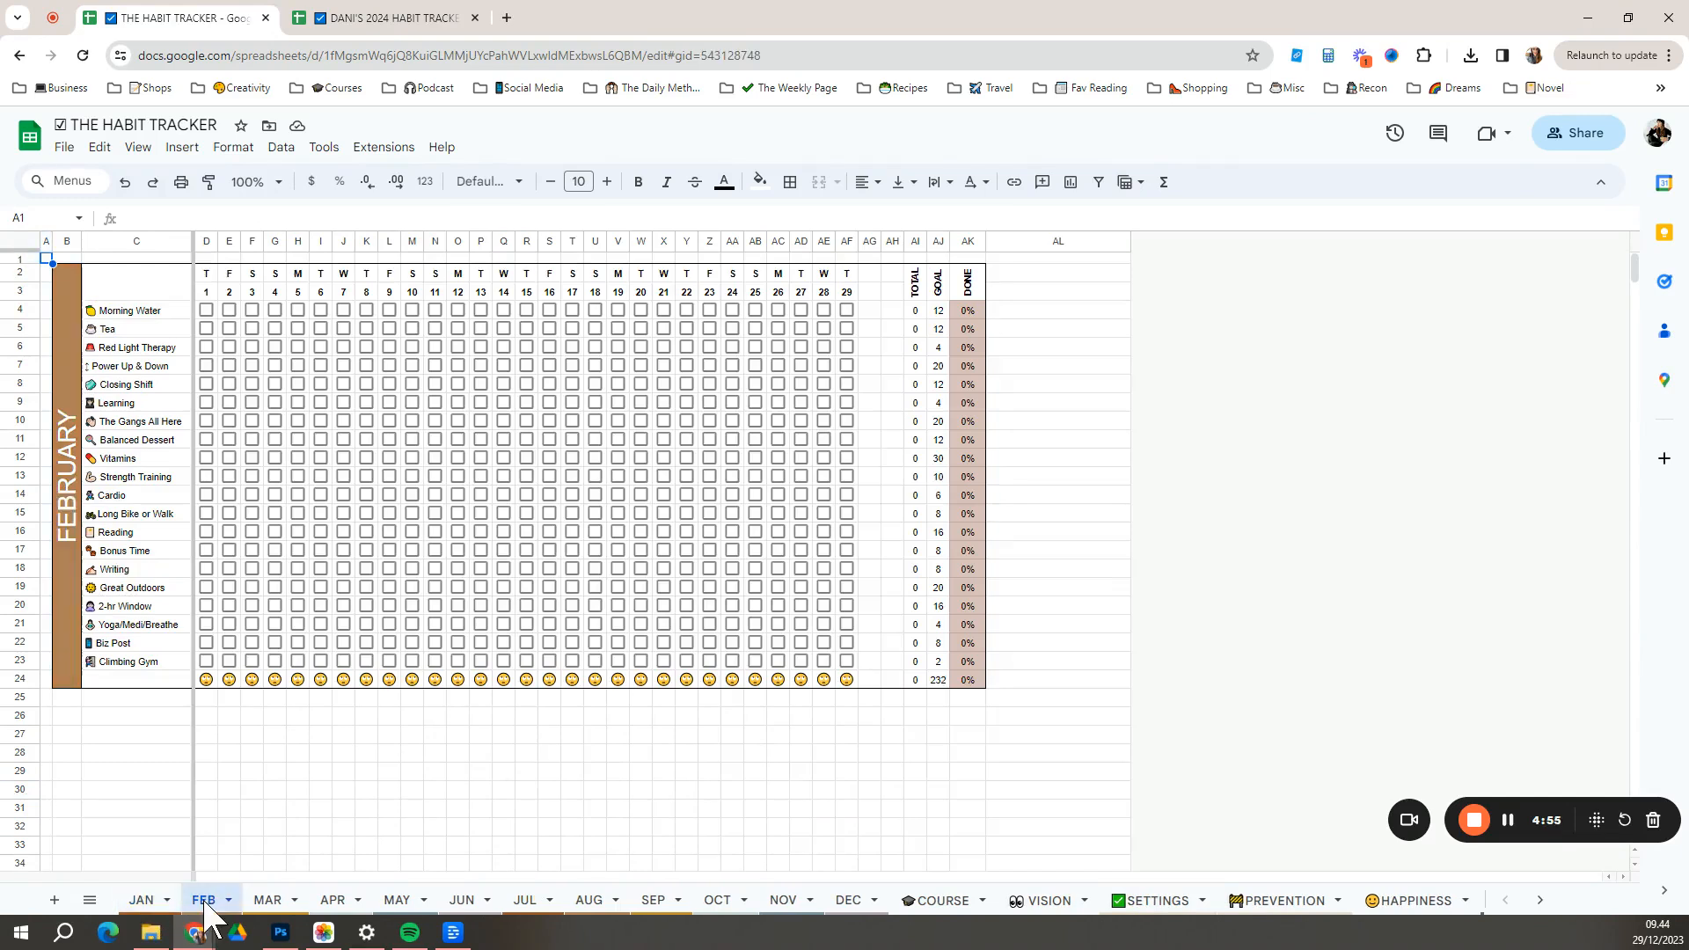
pyautogui.moveTo(253, 912)
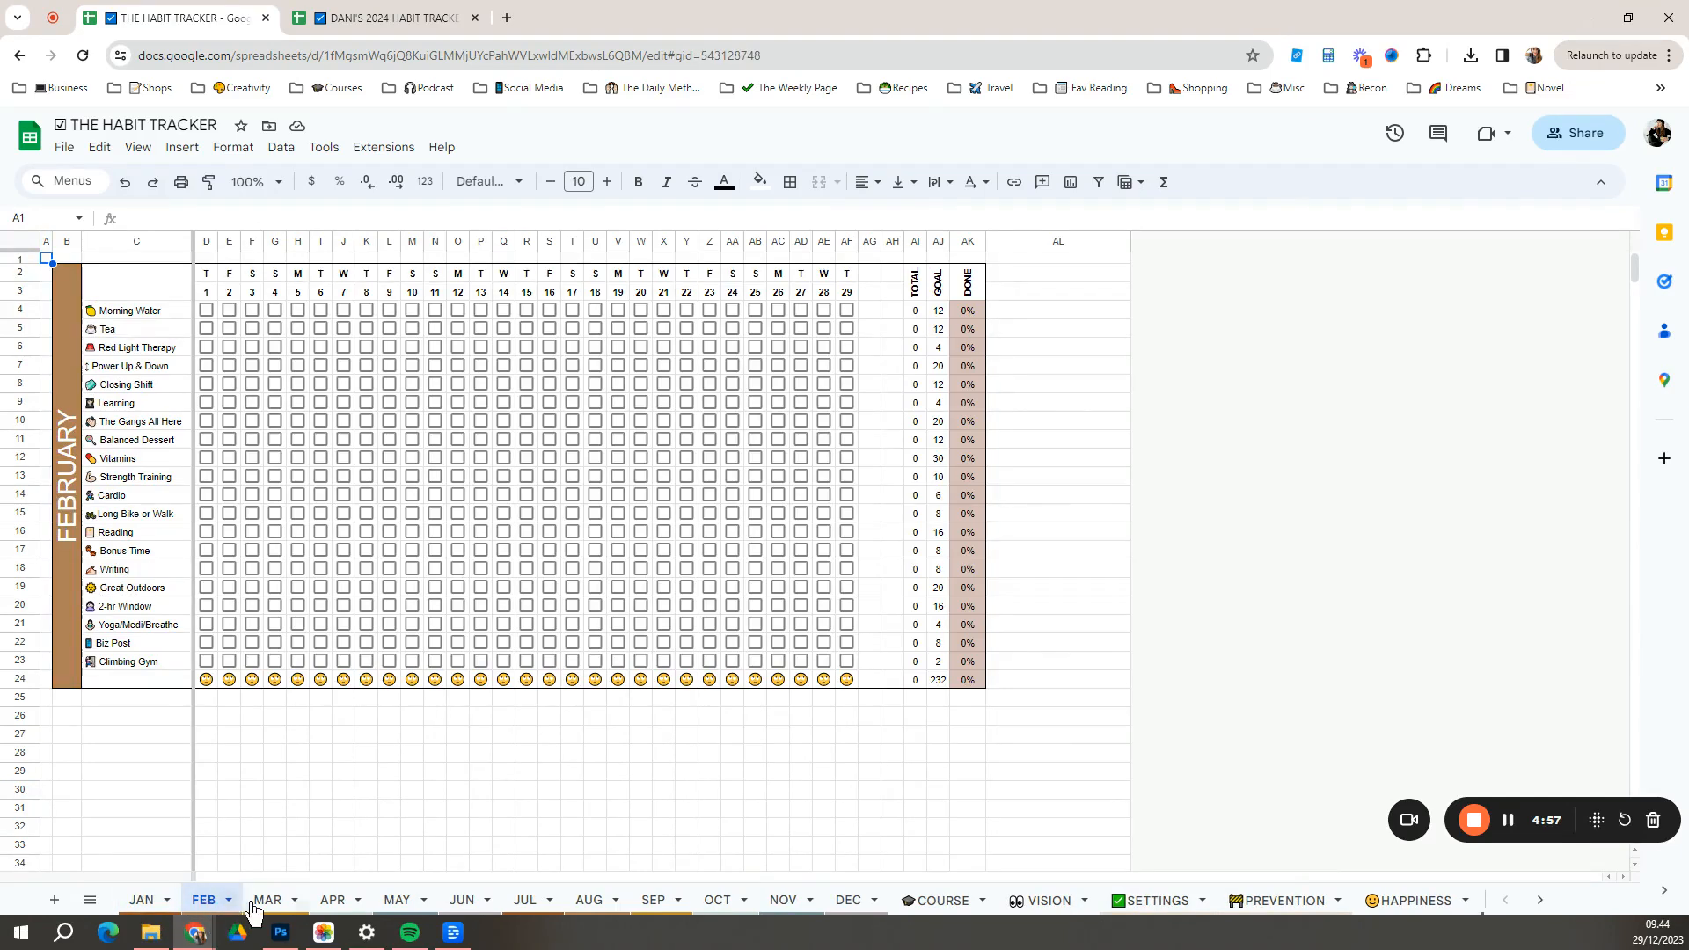
pyautogui.click(265, 898)
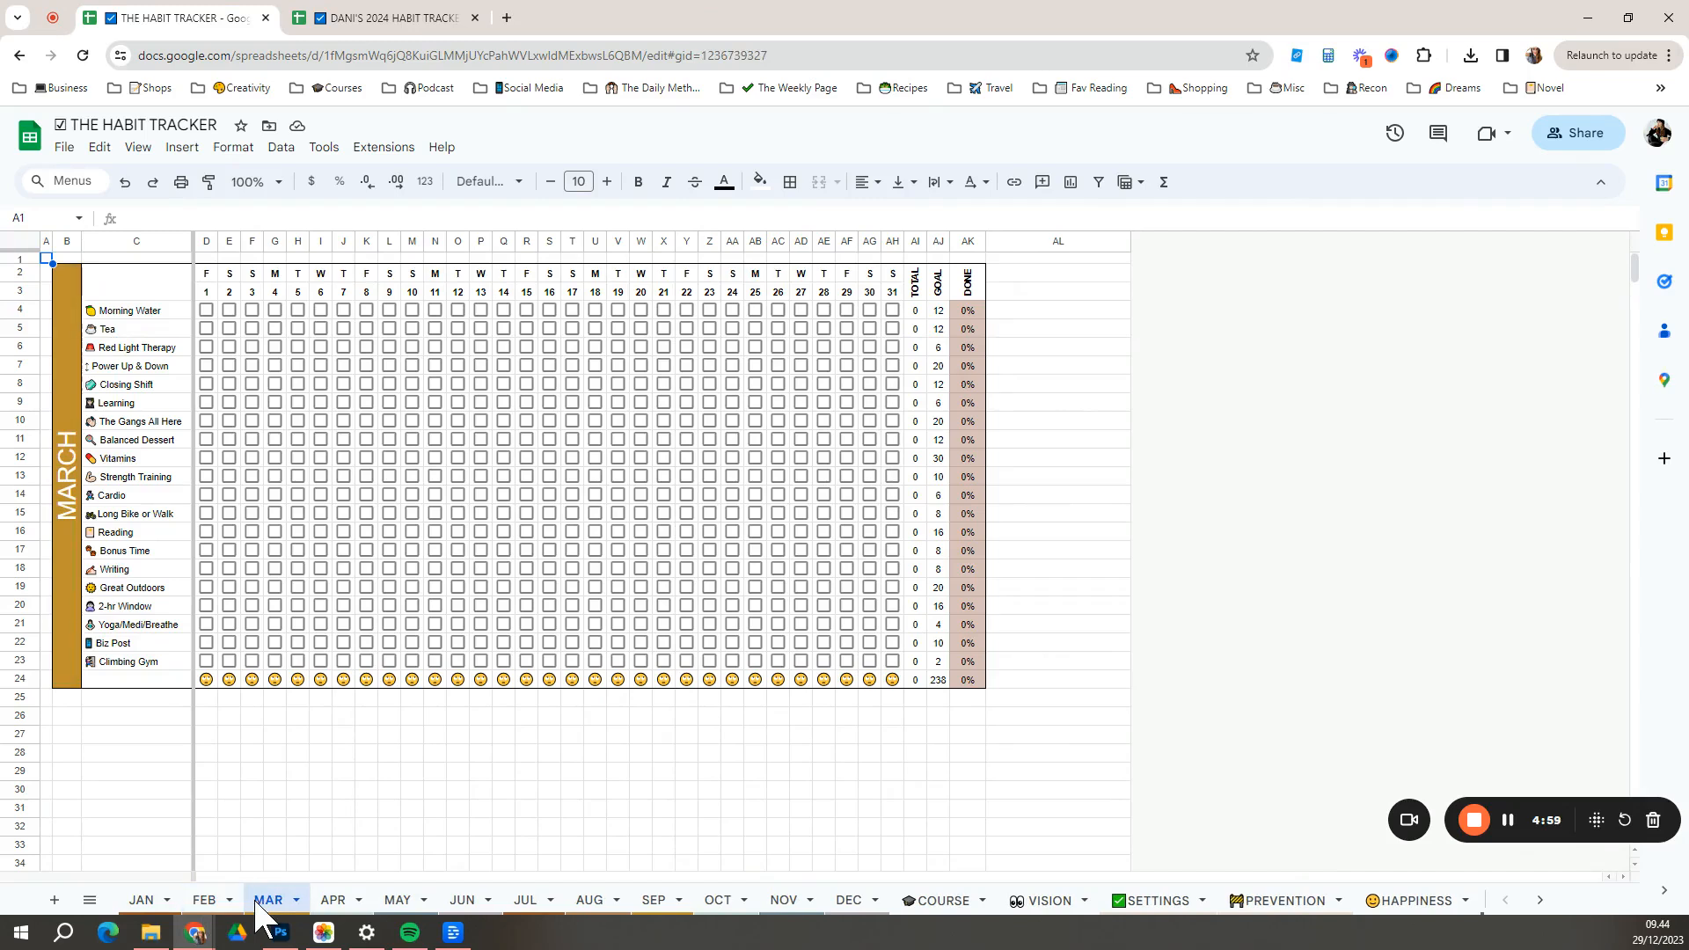
pyautogui.click(140, 899)
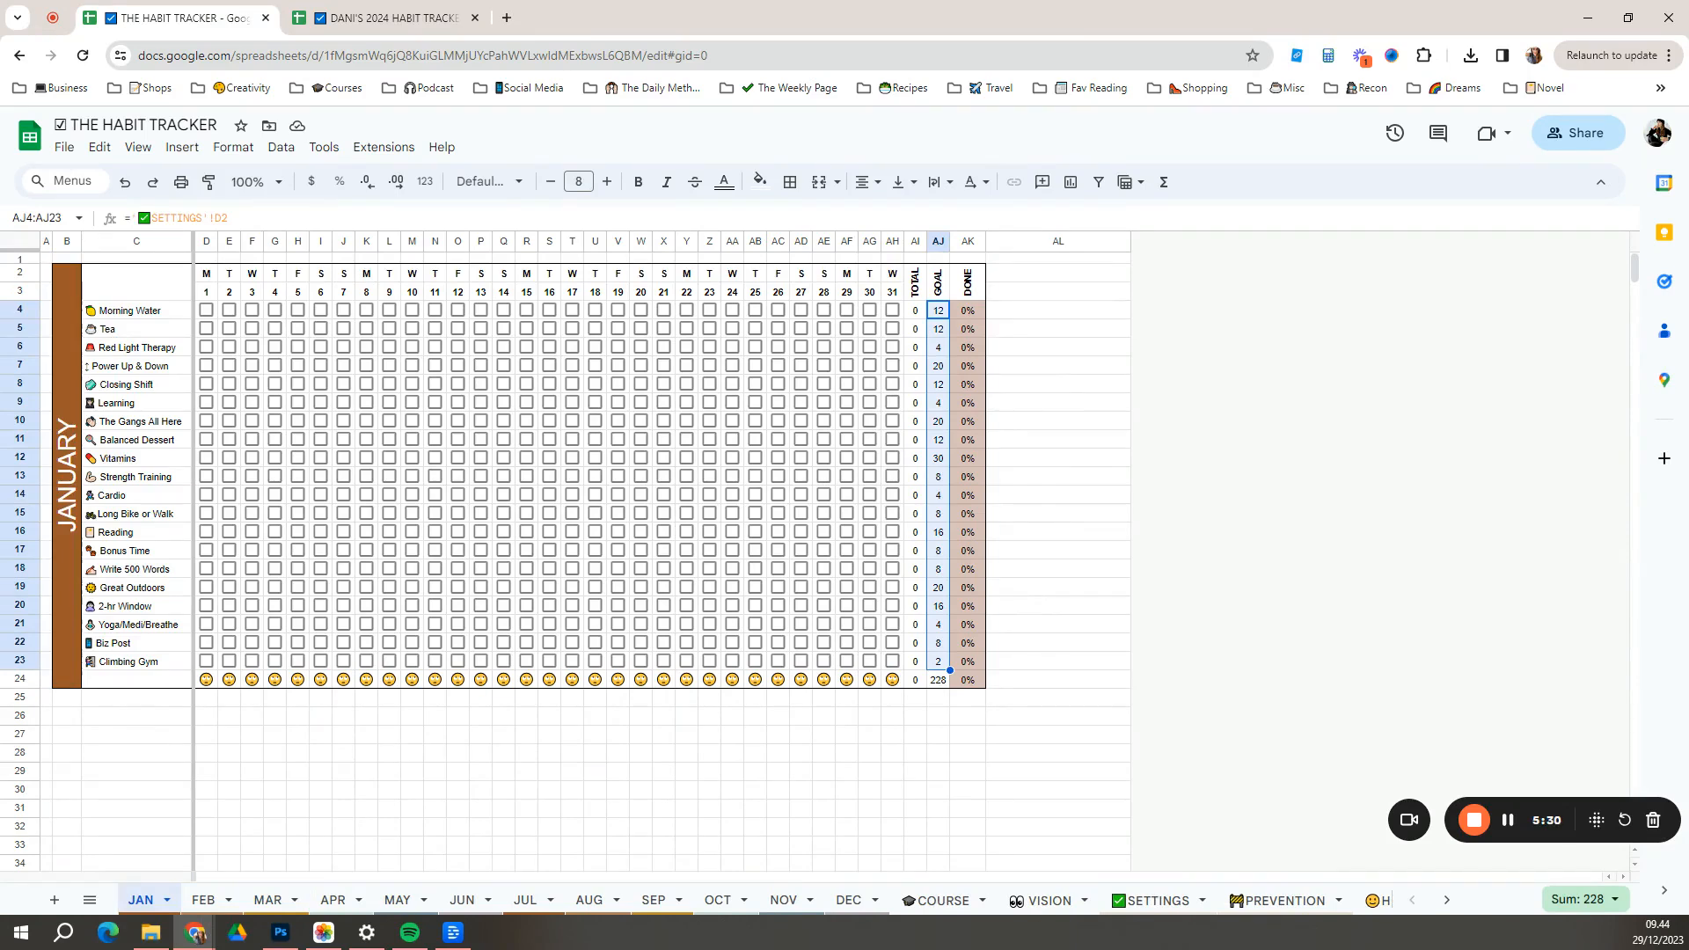
# - Tick January 1 completions for Morning Water, Red Light Therapy, The Gangs All Here, Strength Training, Cardio, Reading and one more
pyautogui.click(206, 310)
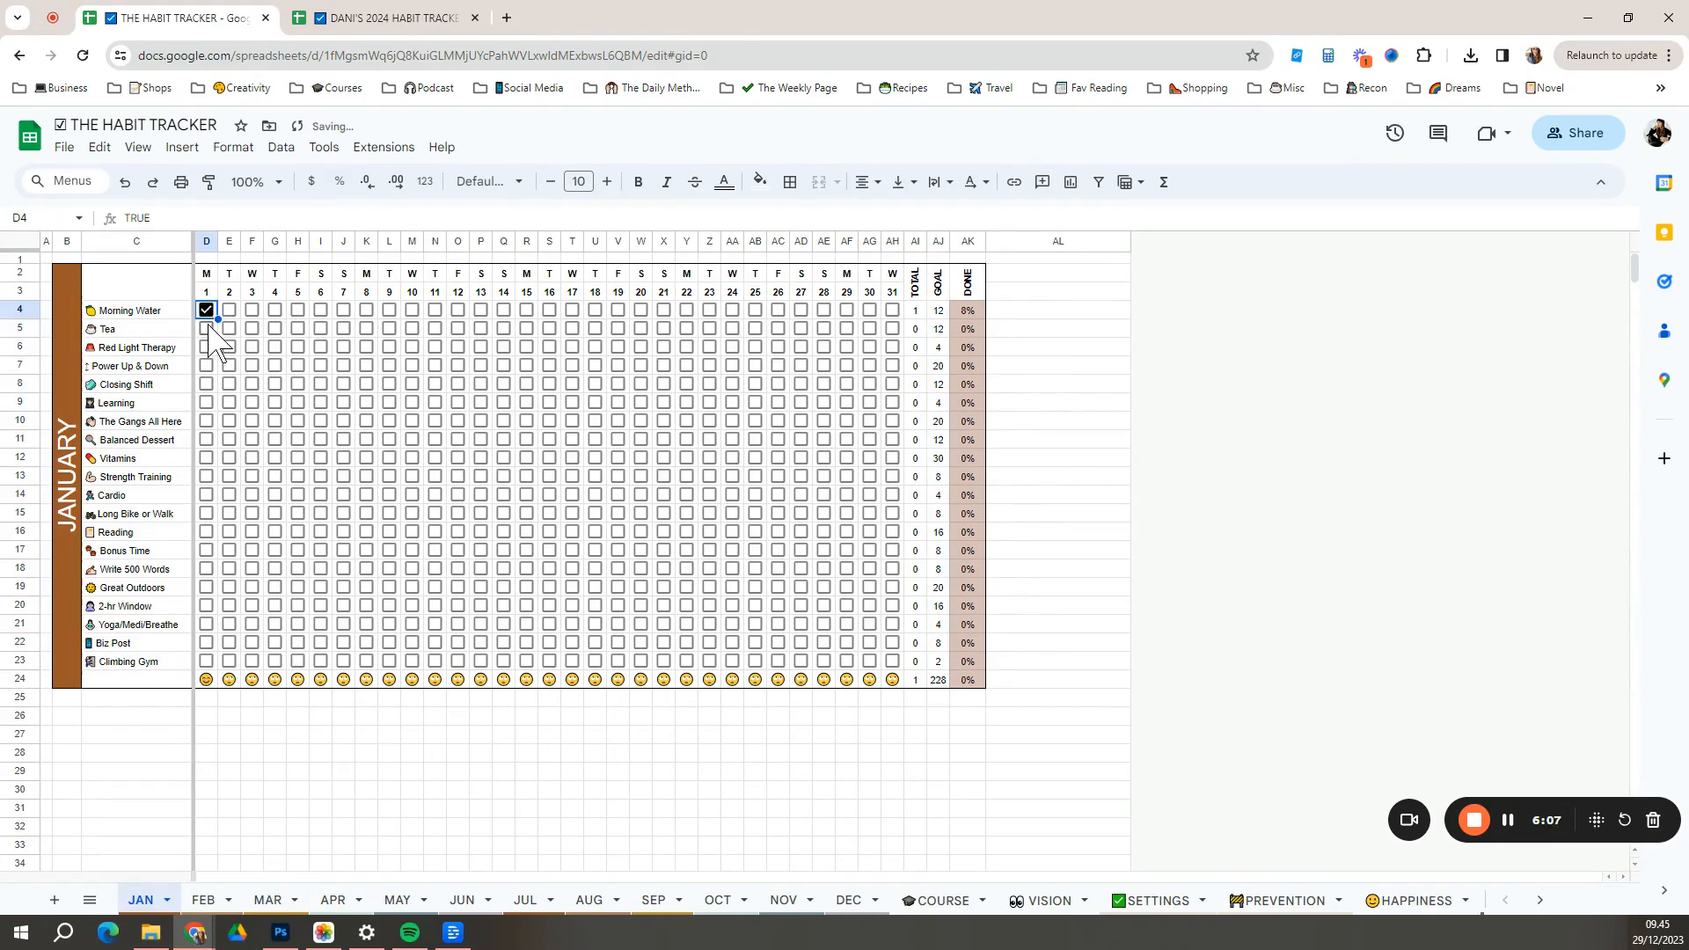
pyautogui.click(206, 346)
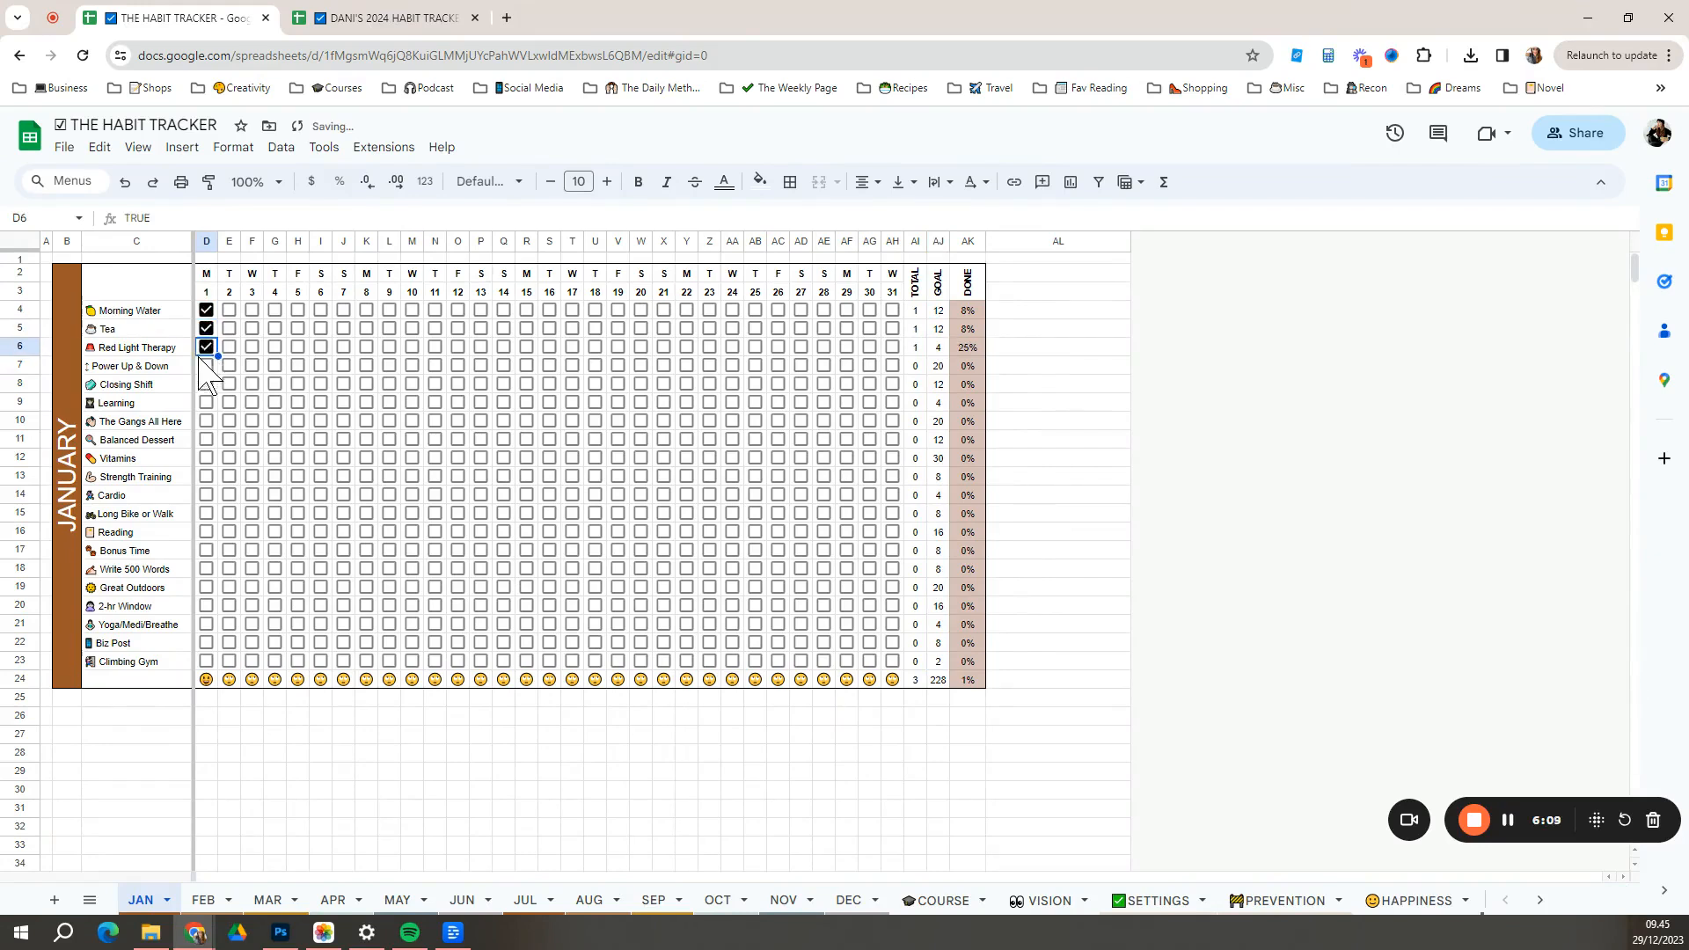
pyautogui.click(206, 421)
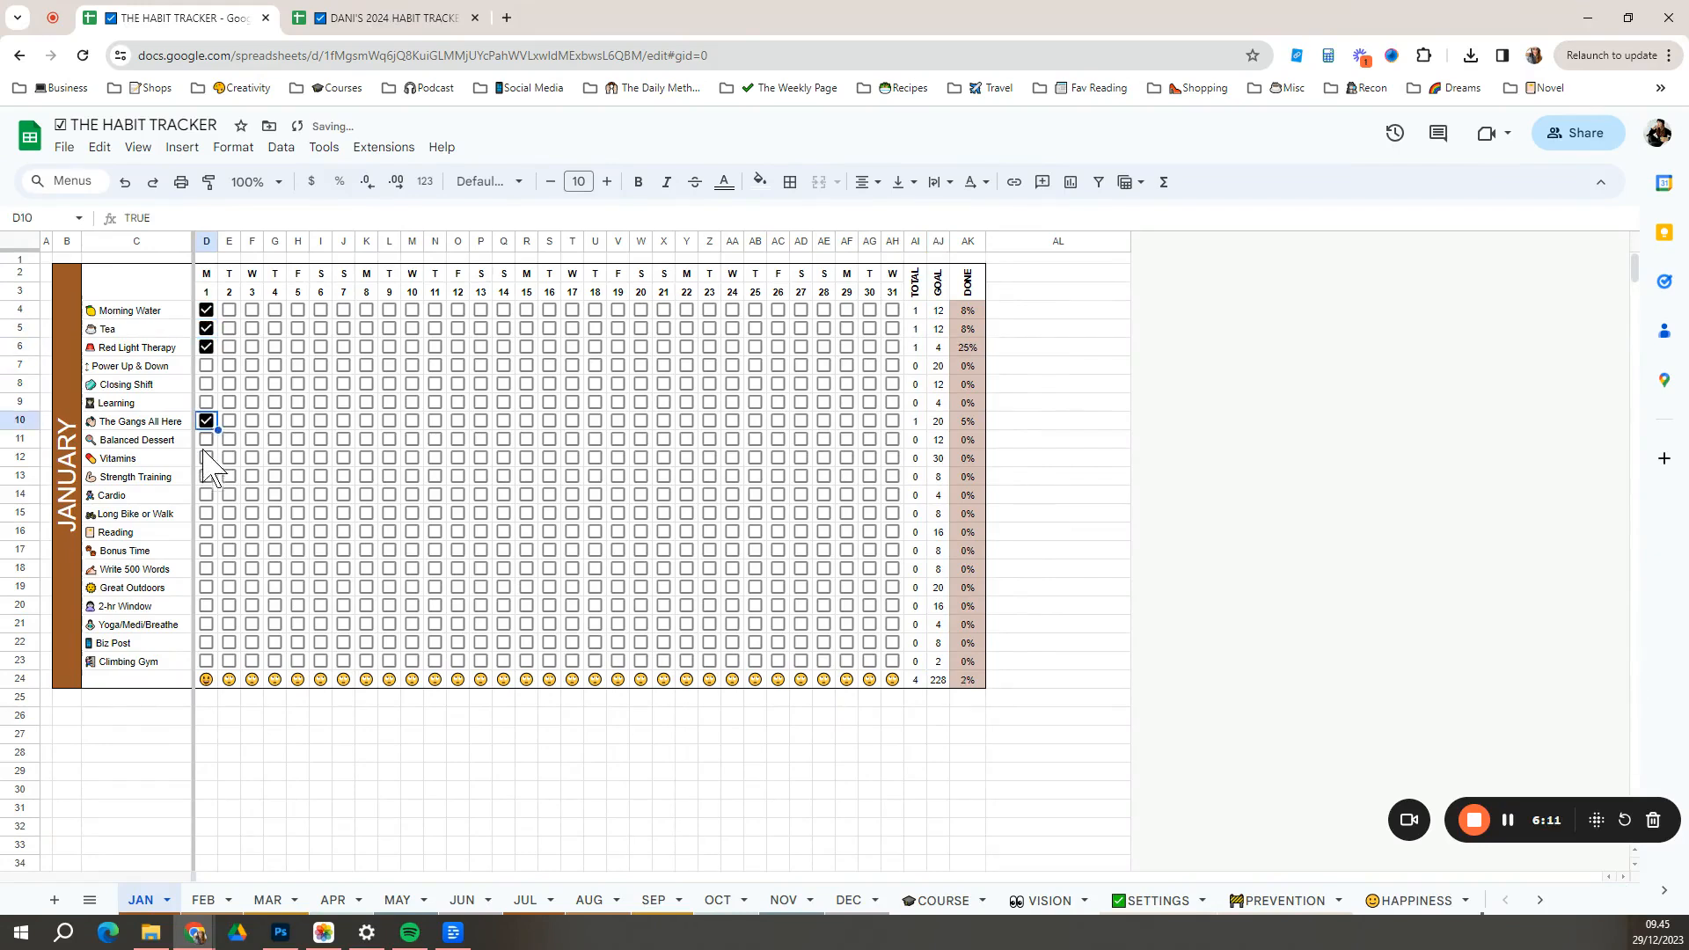
pyautogui.click(206, 477)
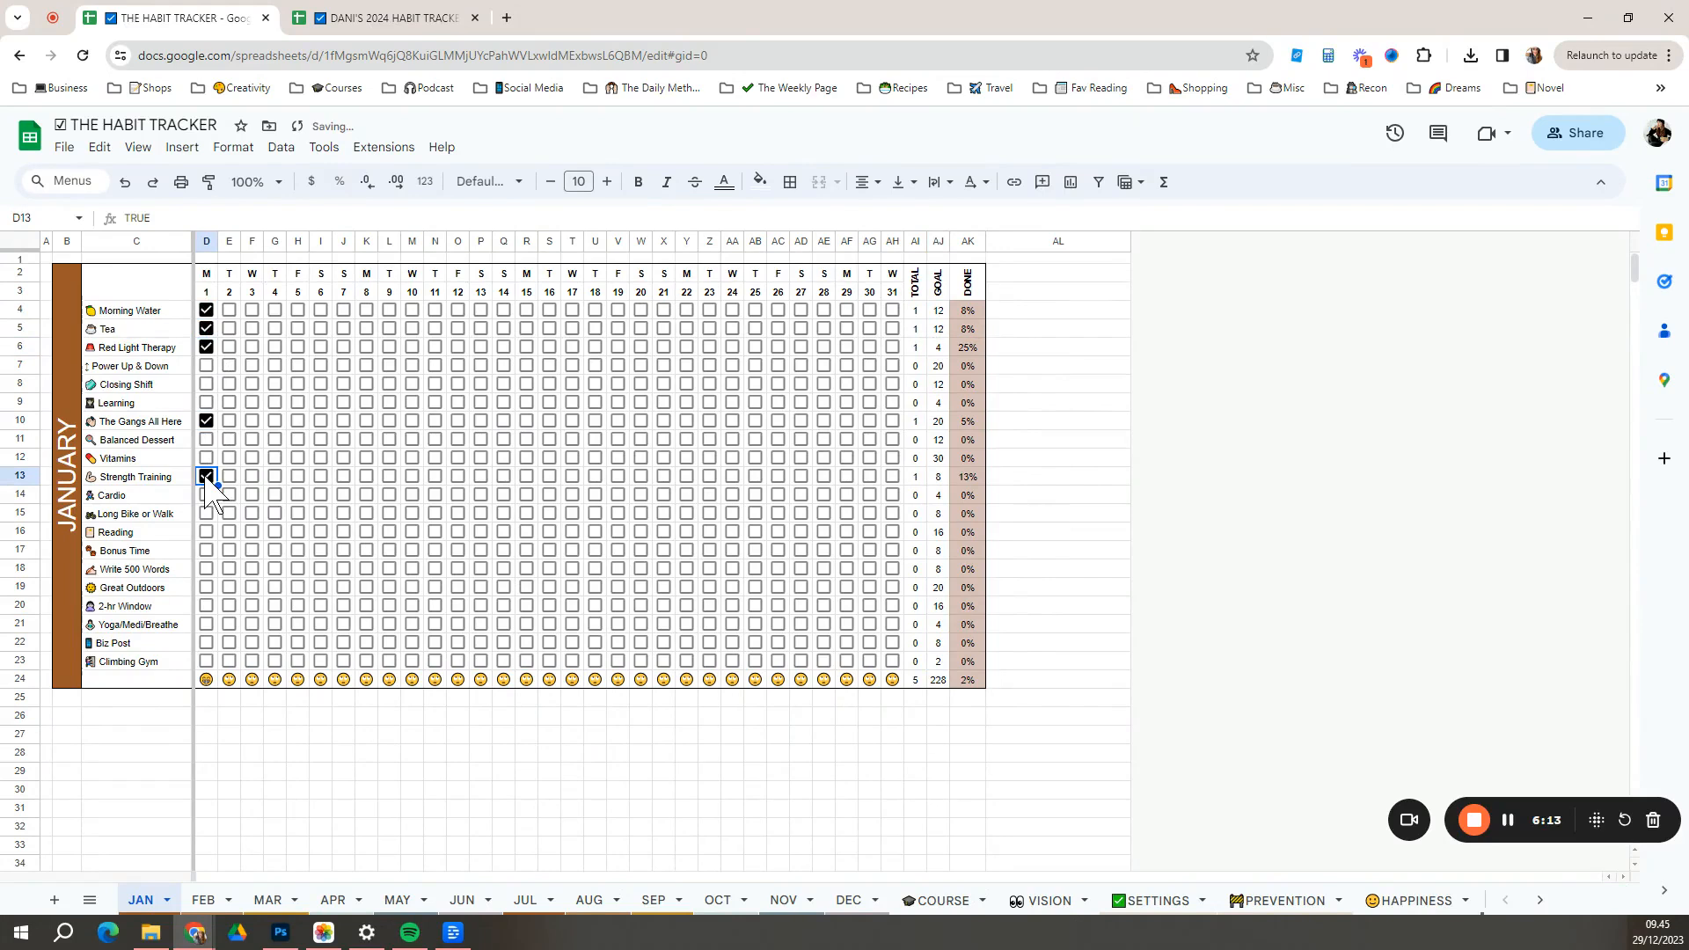
pyautogui.click(204, 494)
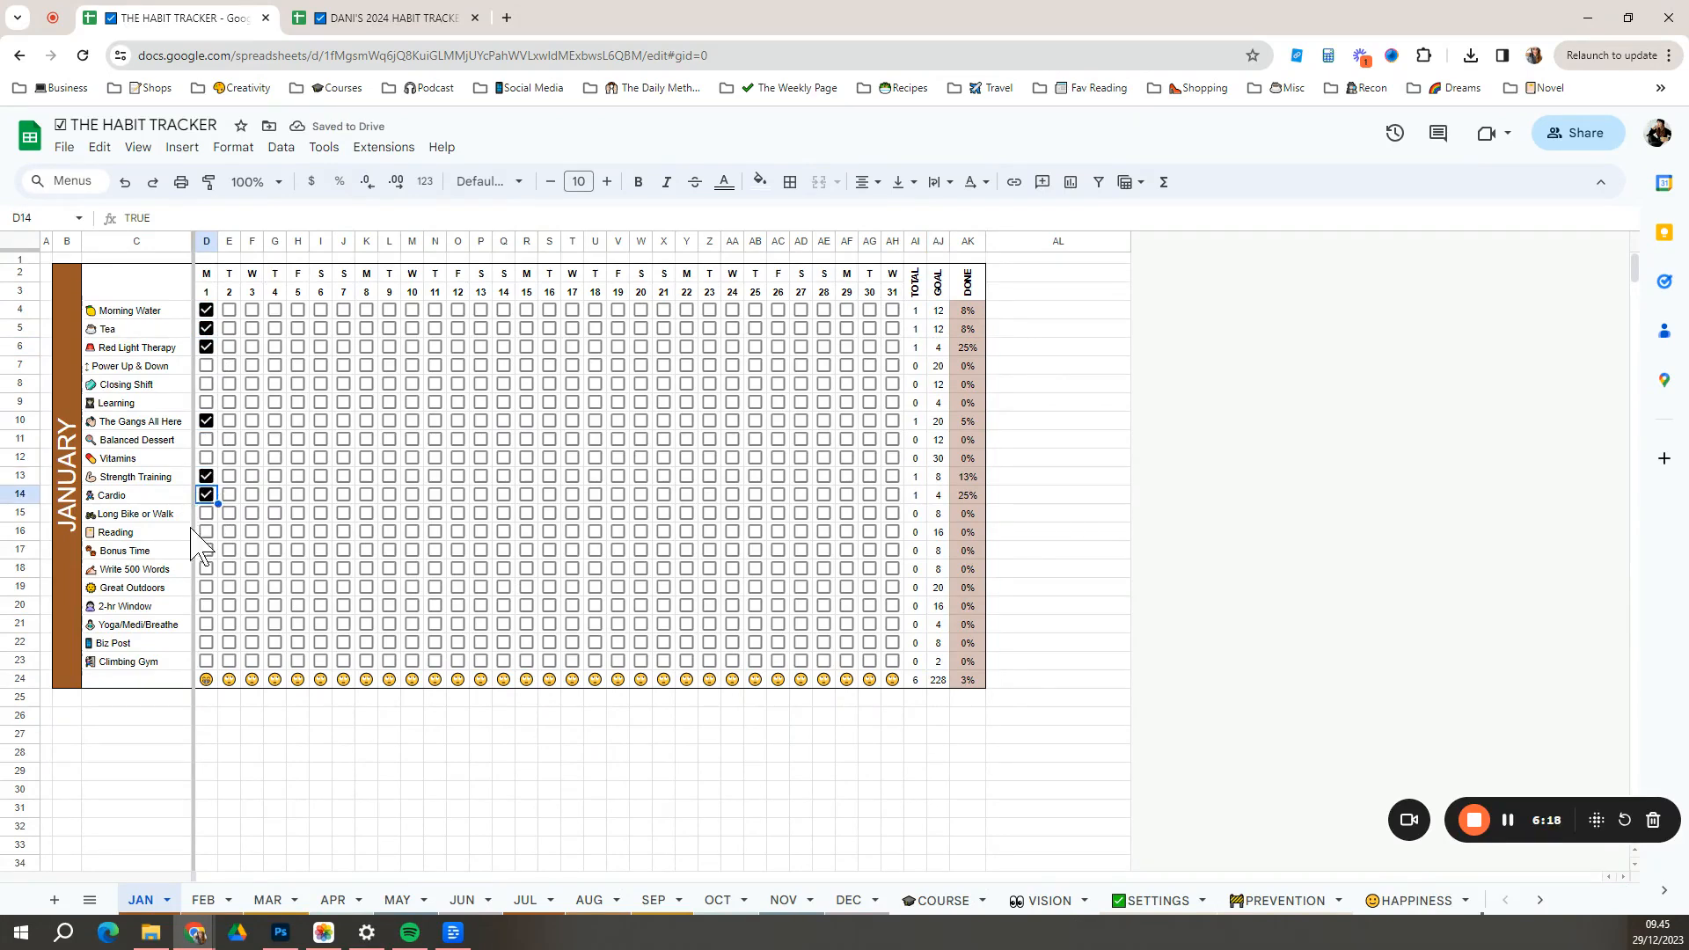
pyautogui.click(204, 532)
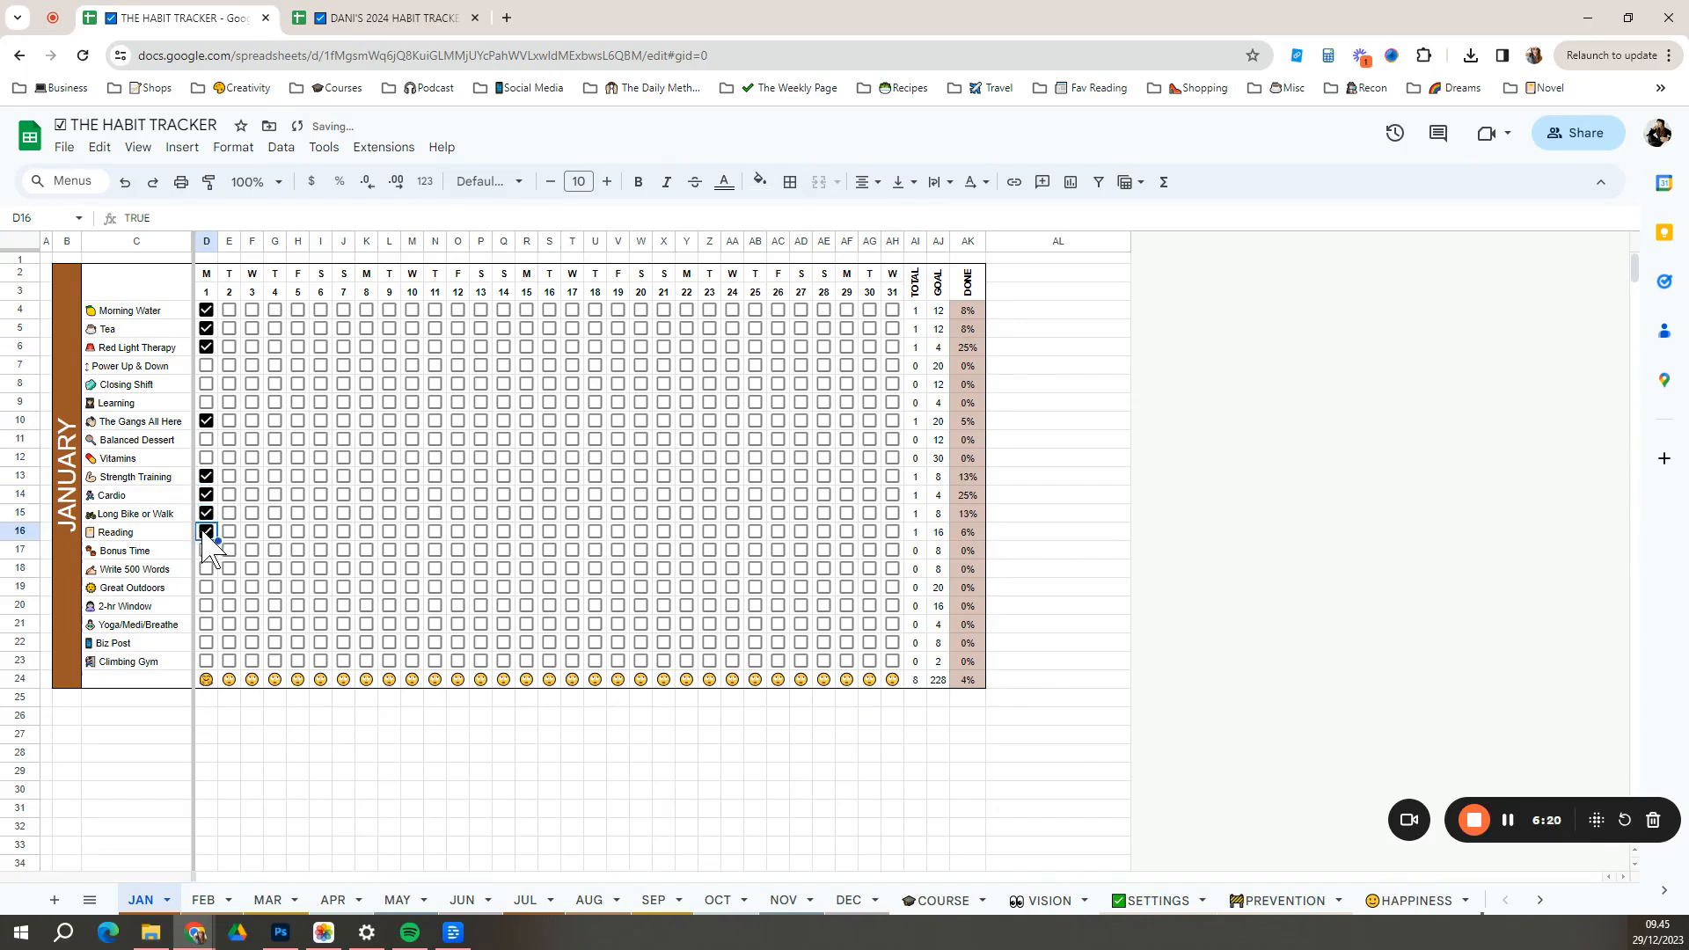
pyautogui.click(206, 549)
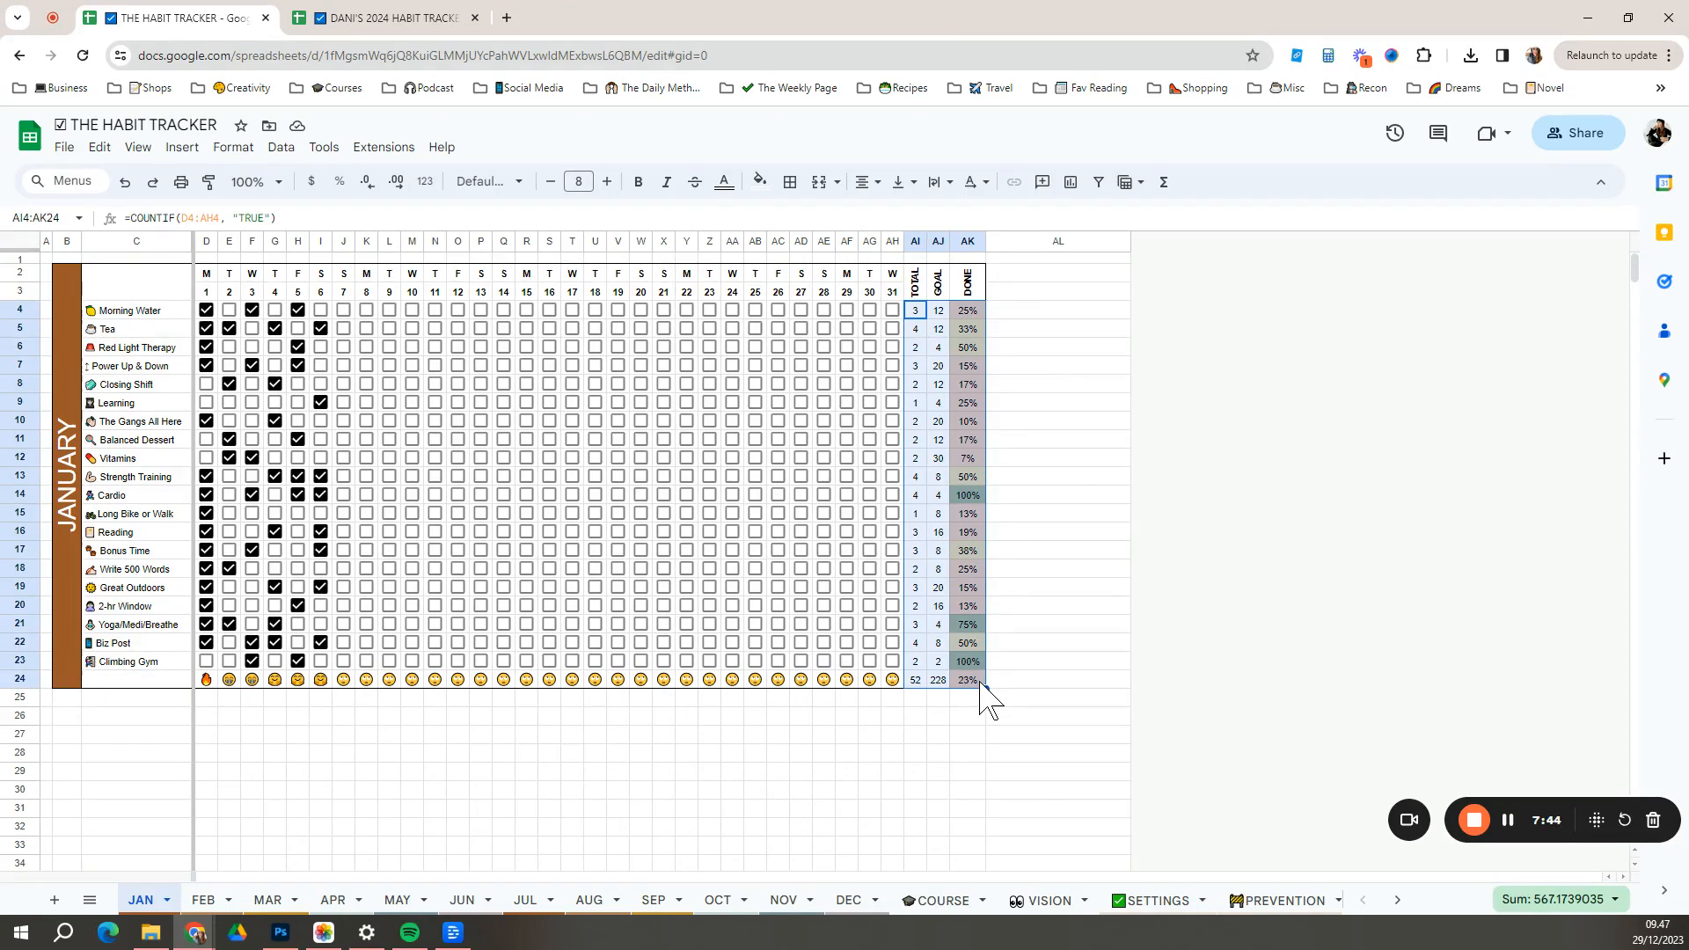
# - View the SETTINGS sheet's January completed counts and yearly progress percentages
pyautogui.click(966, 771)
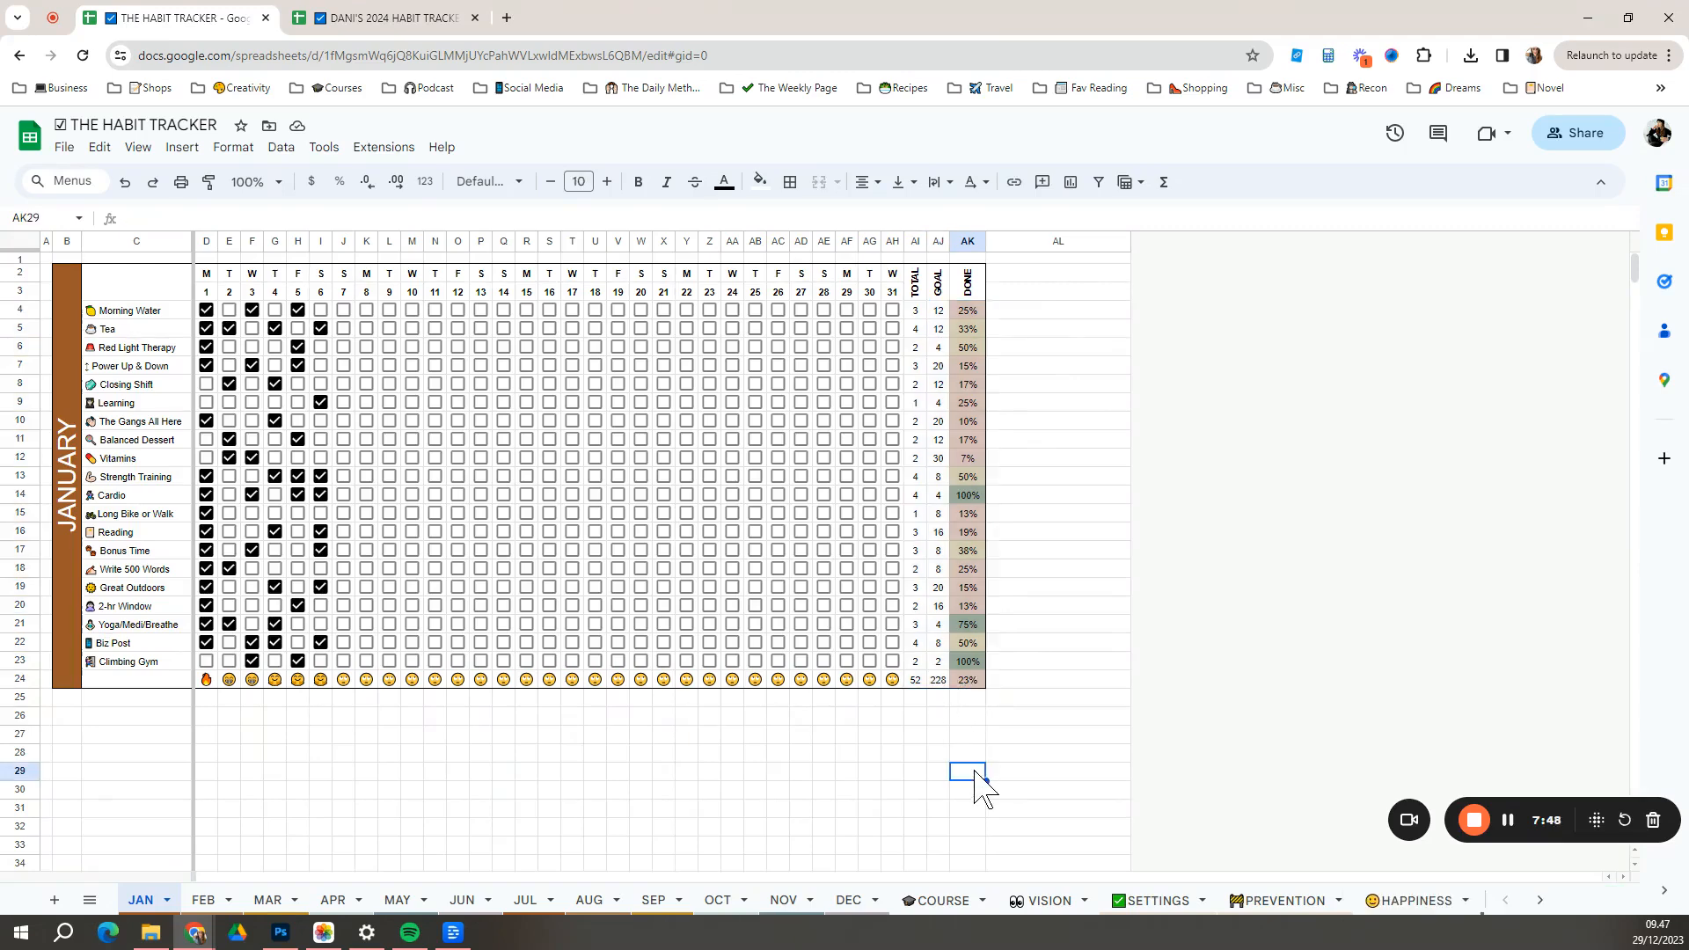
pyautogui.click(1165, 900)
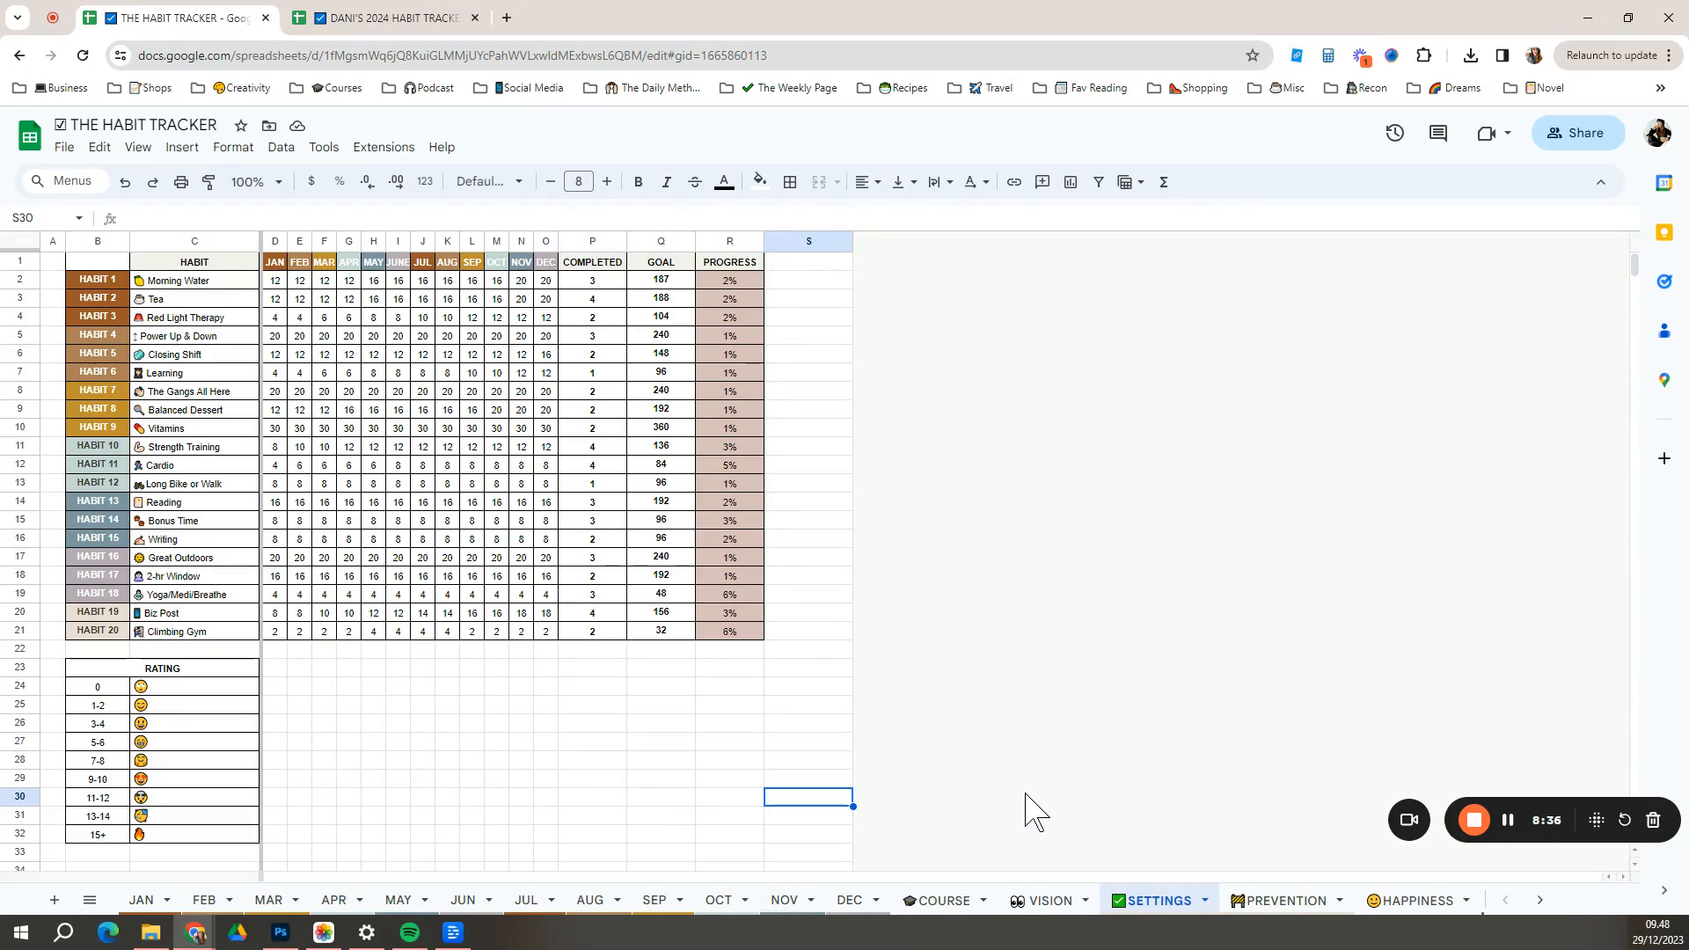
pyautogui.moveTo(332, 901)
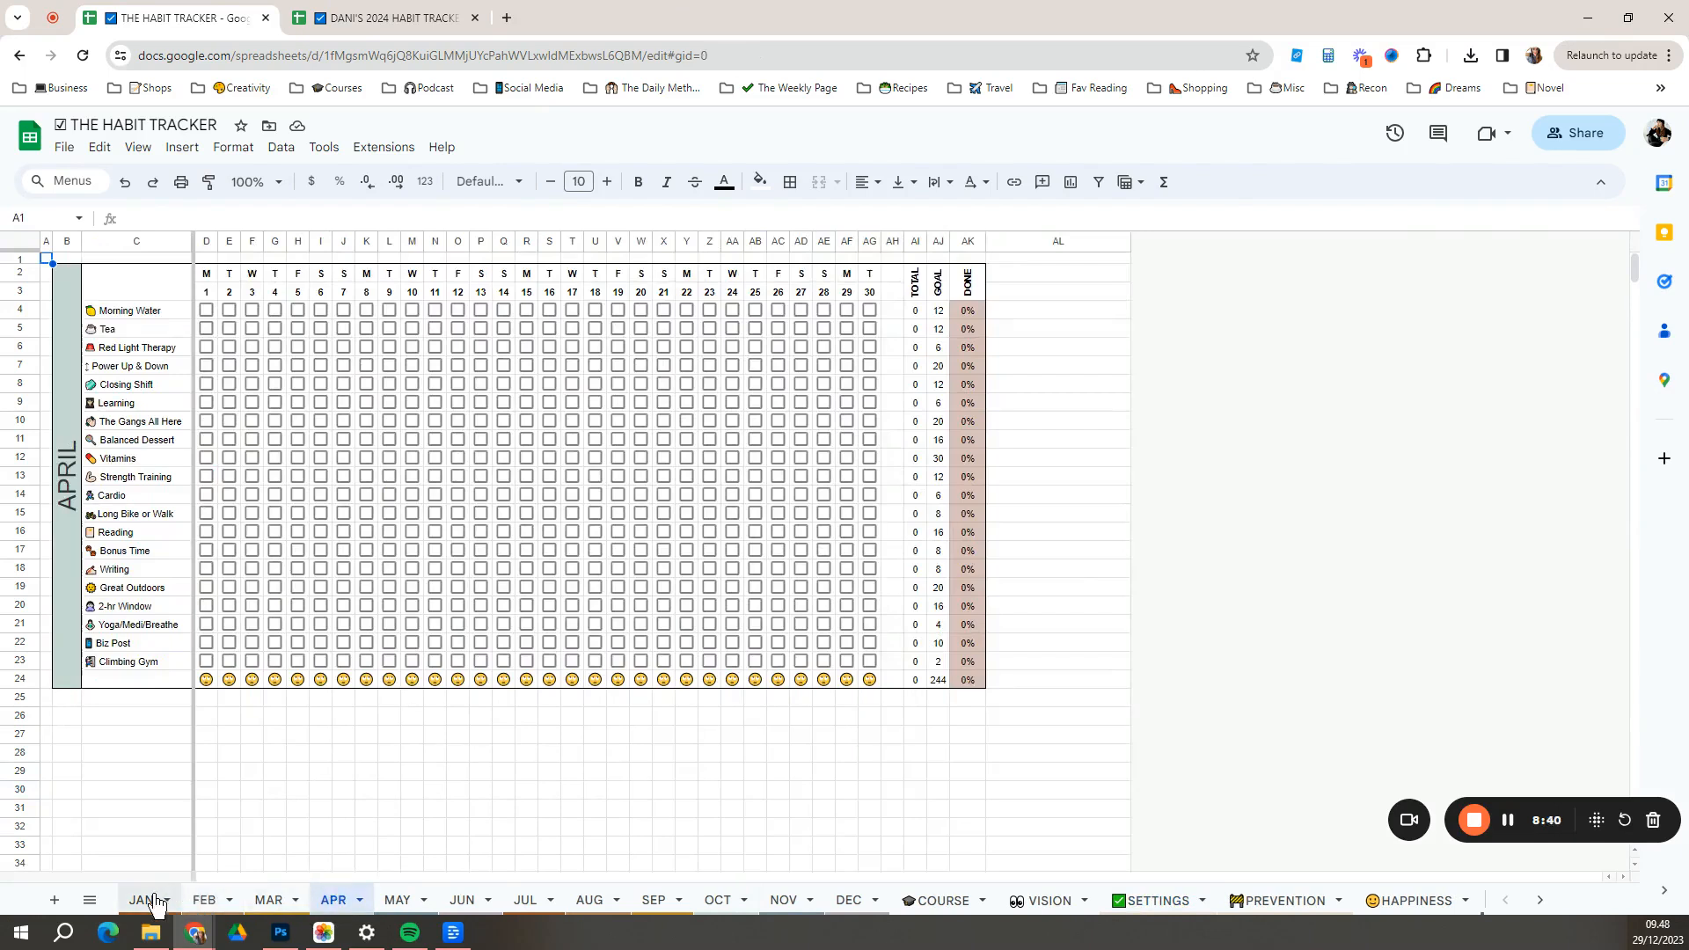
# - Move JAN, FEB and MAR after DEC so the tabs run April through March
pyautogui.click(141, 898)
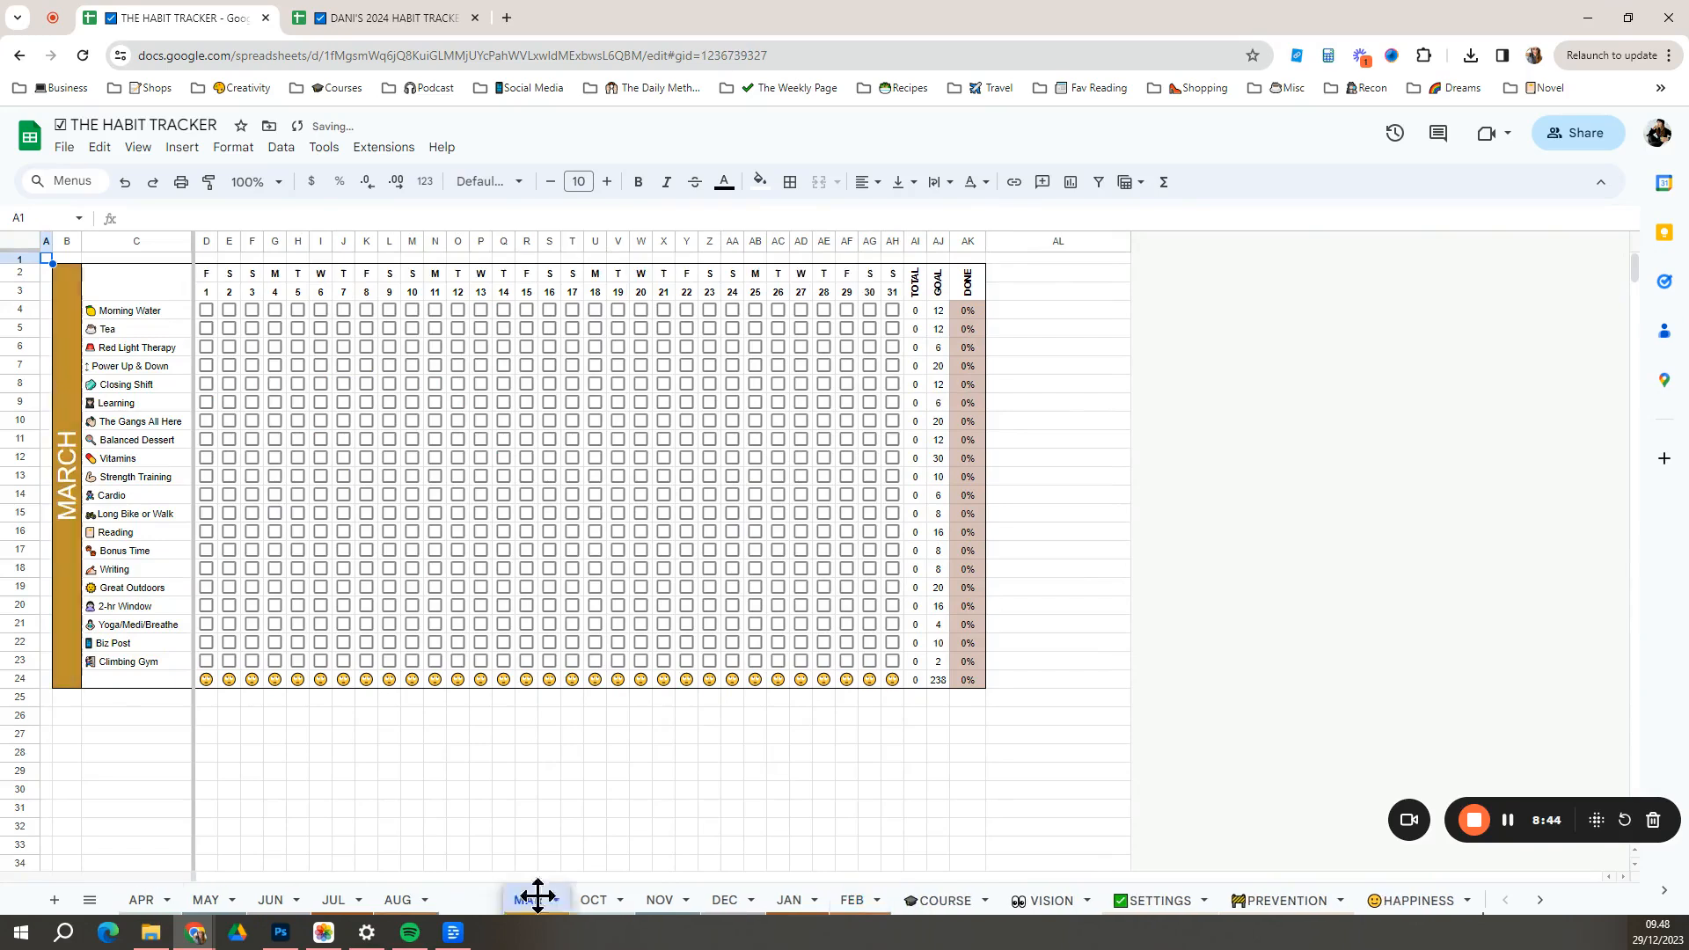
pyautogui.click(137, 900)
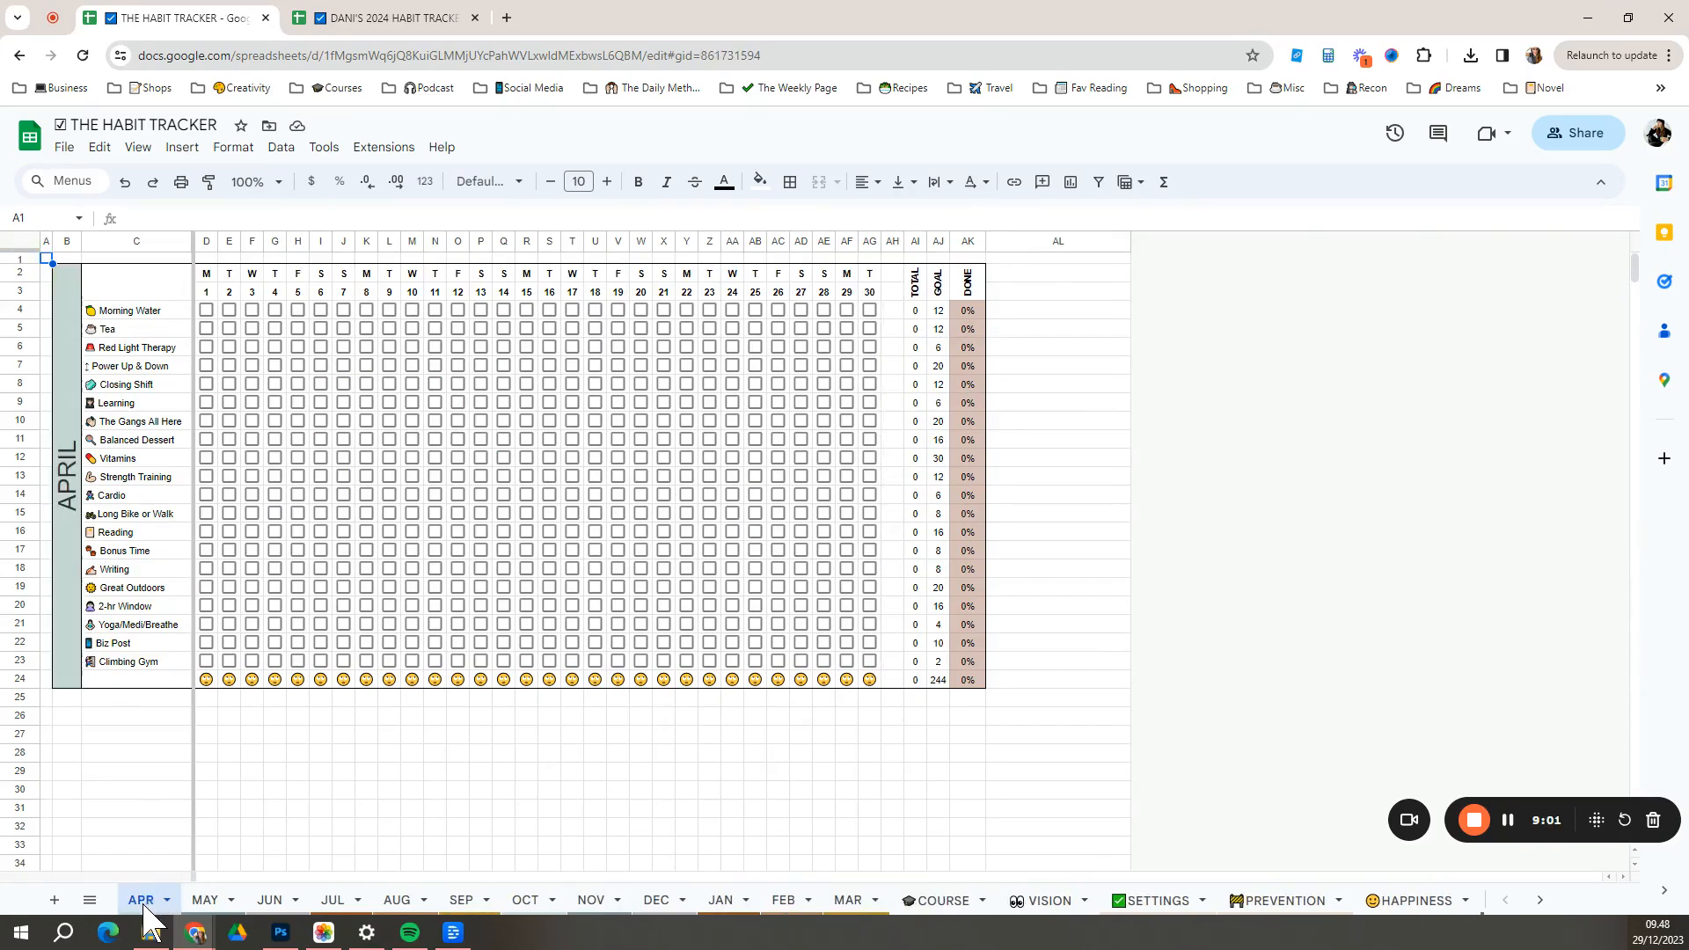
pyautogui.moveTo(846, 901)
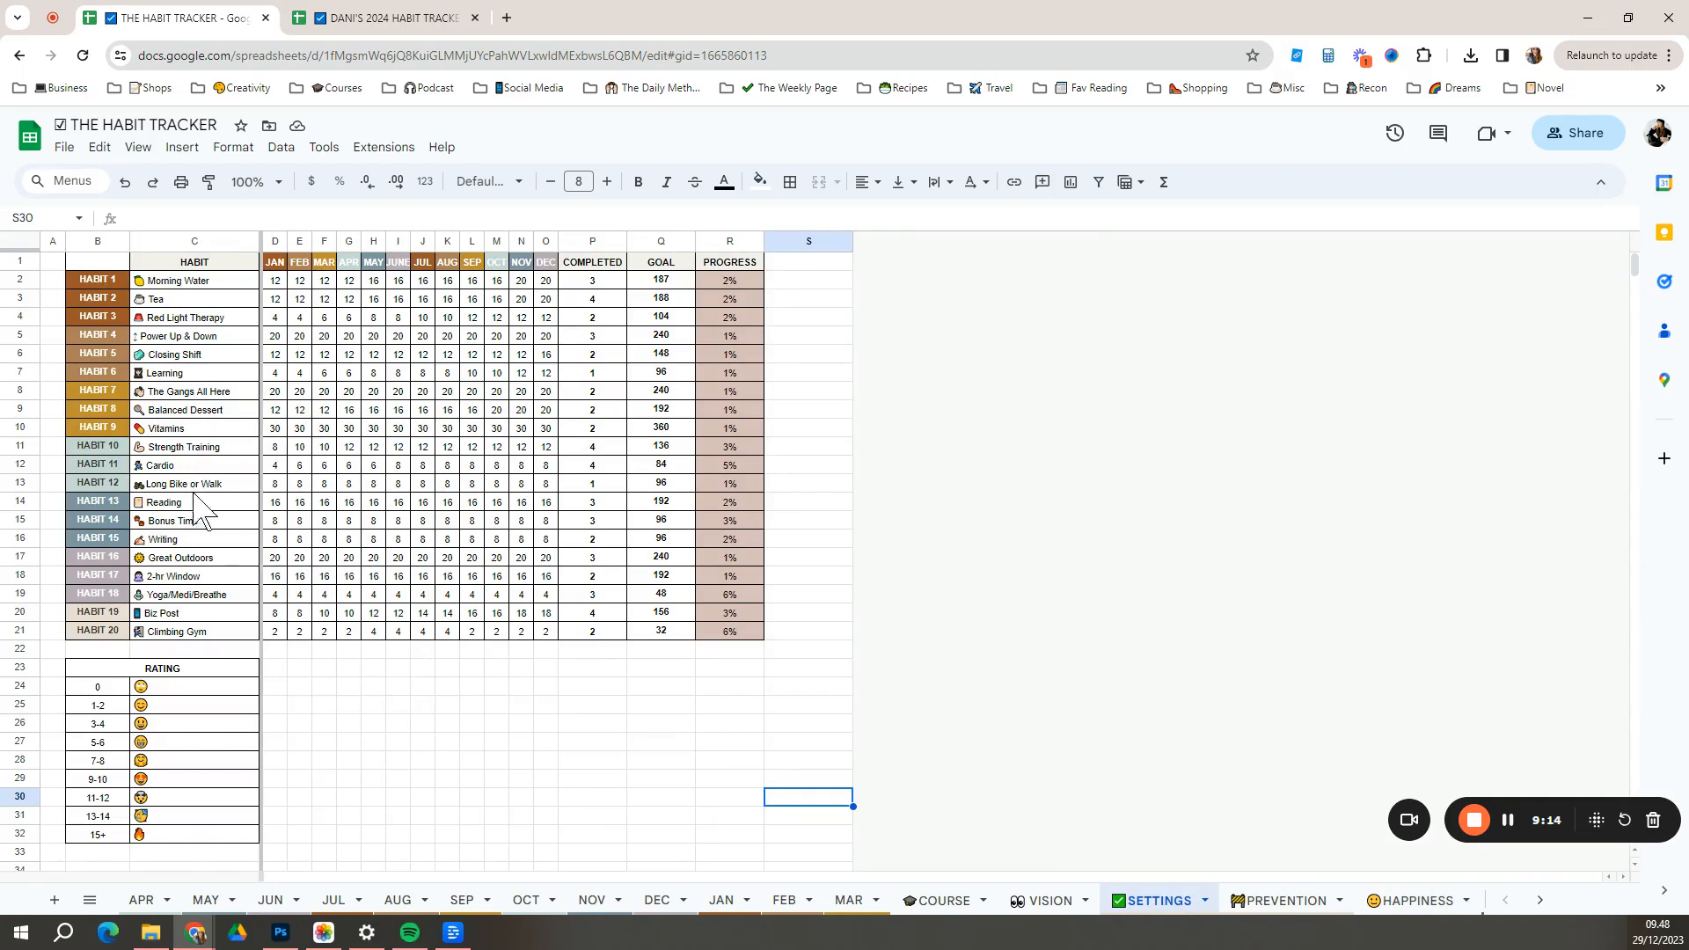
pyautogui.moveTo(209, 645)
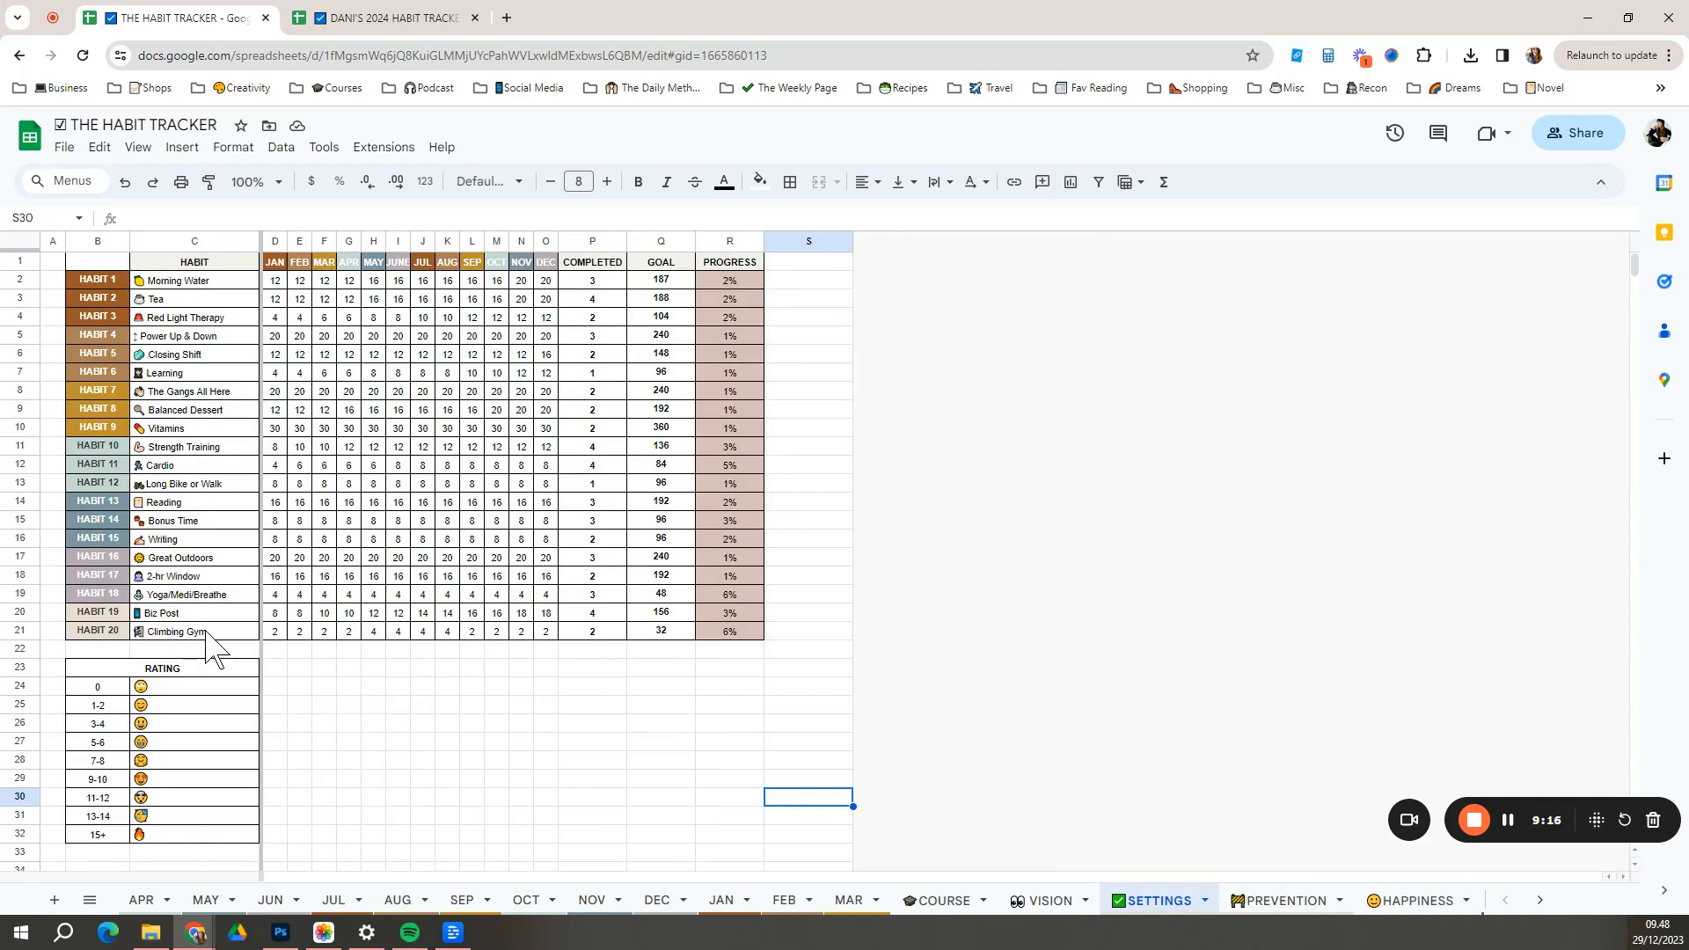